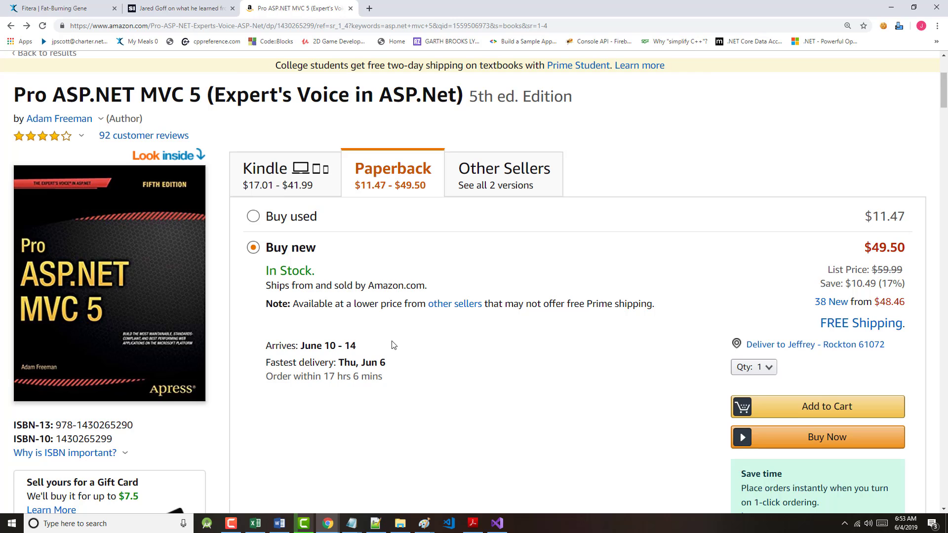
{"action": "mouse_move", "coordinate": [490, 509]}
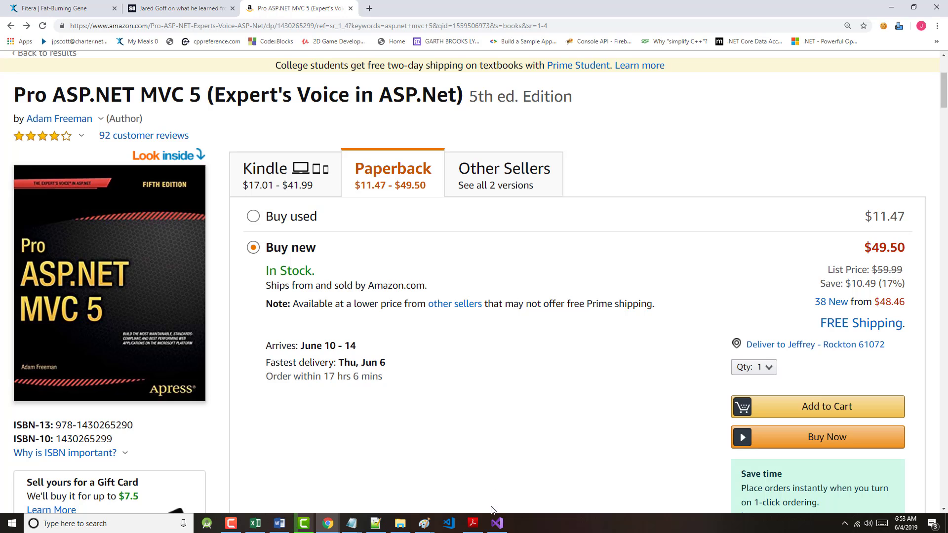
{"action": "mouse_move", "coordinate": [496, 523]}
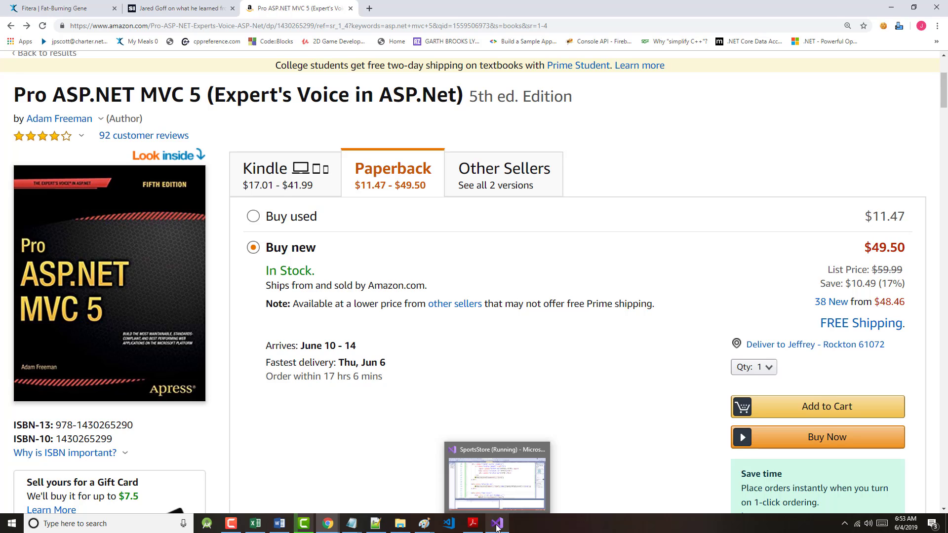
Step: Browse the Watersports and Soccer categories in SportsStore, then follow a link that returns 404 for /Nav/List
{"action": "left_click", "coordinate": [495, 523]}
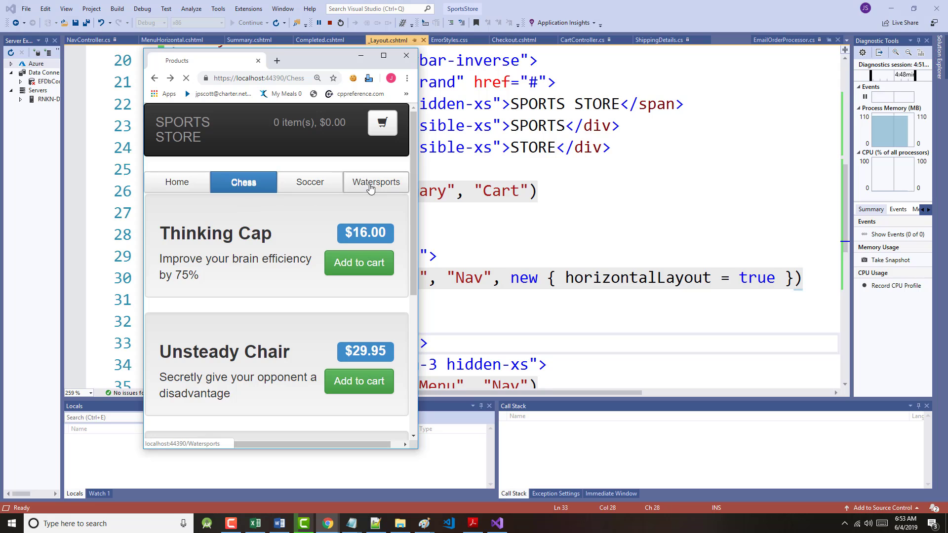
{"action": "left_click", "coordinate": [375, 182]}
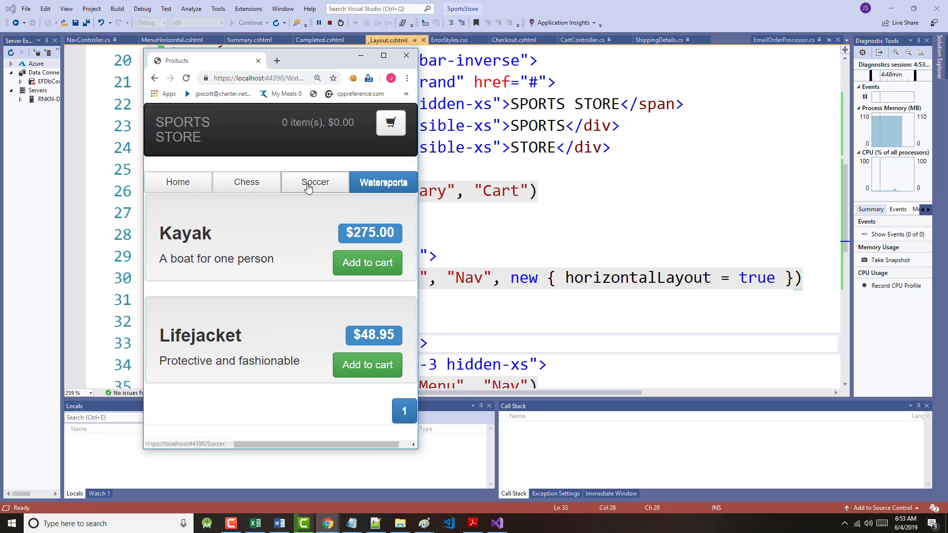
{"action": "left_click", "coordinate": [315, 182]}
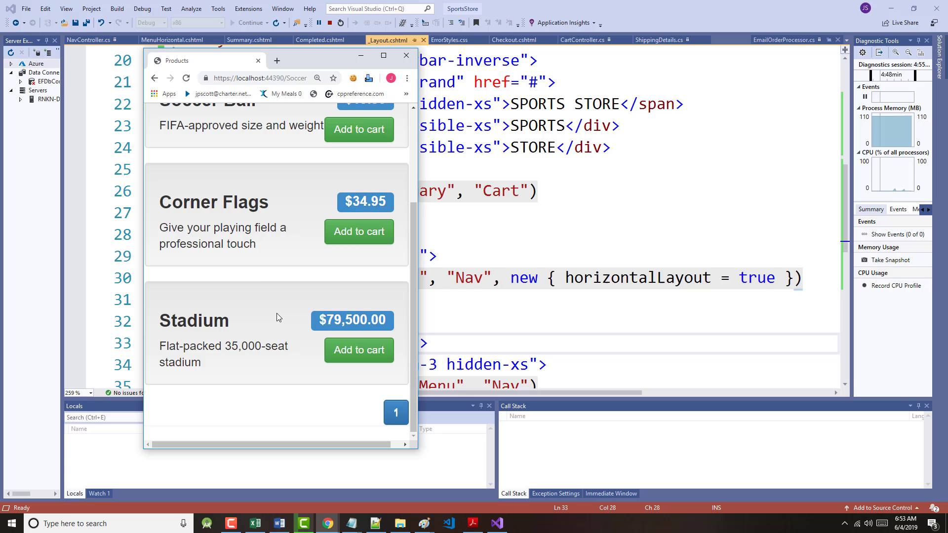
{"action": "left_click", "coordinate": [242, 181]}
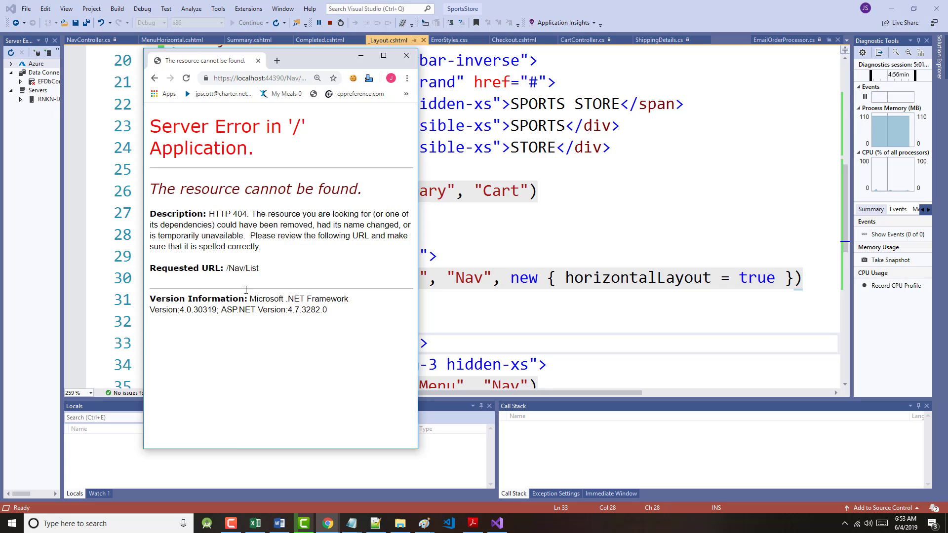
{"action": "double_click", "coordinate": [232, 267]}
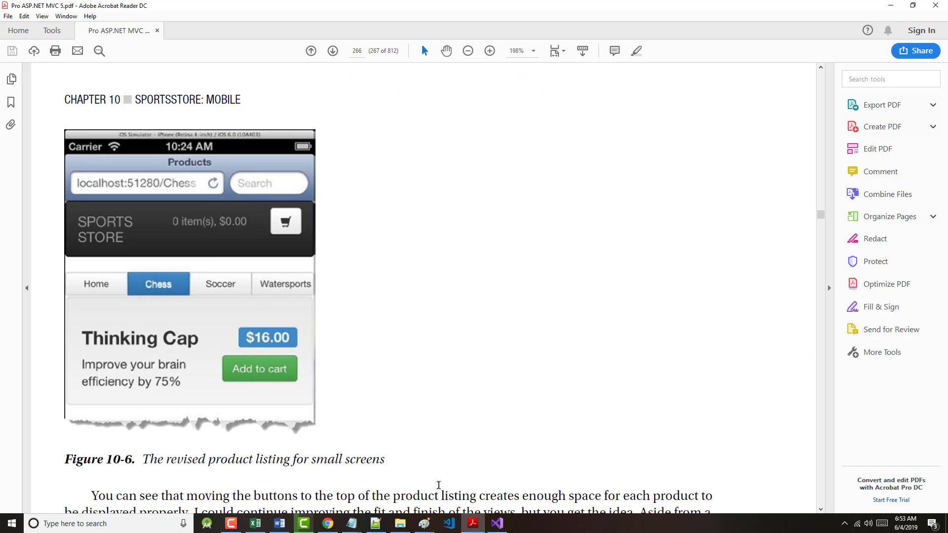
Step: Scroll the book past Figure 10-6 to Listing 10-7 and copy the FlexMenu view name
{"action": "scroll", "scroll_direction": "down", "scroll_amount": 3}
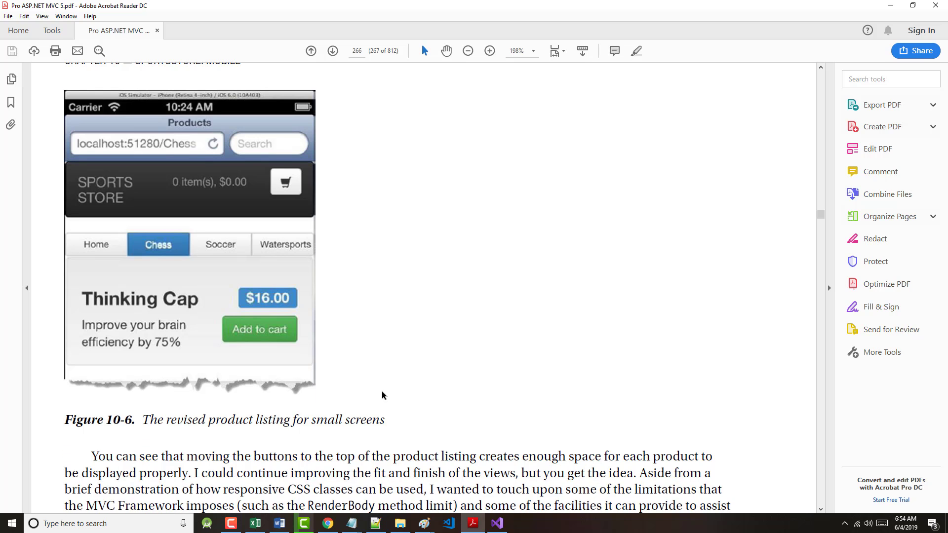
{"action": "scroll", "scroll_direction": "down", "scroll_amount": 3}
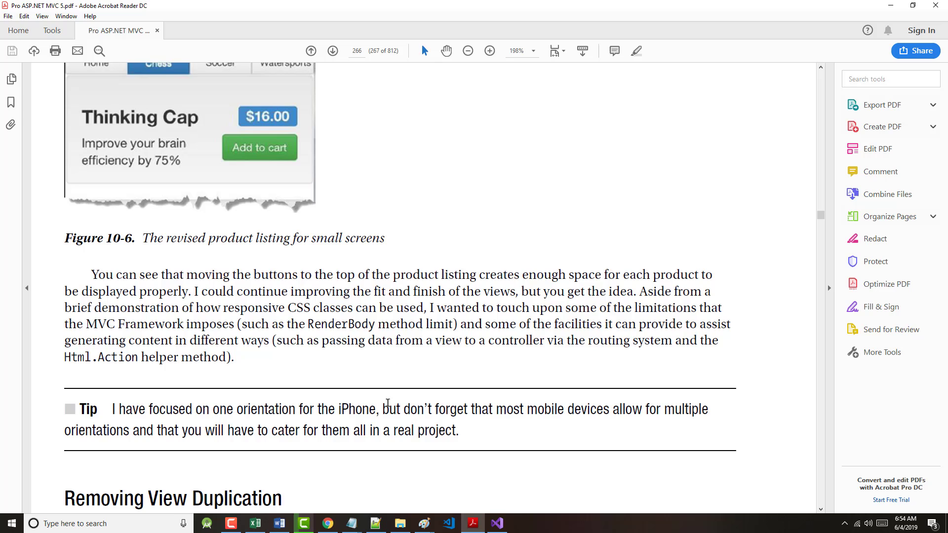
{"action": "scroll", "scroll_direction": "down", "scroll_amount": 3}
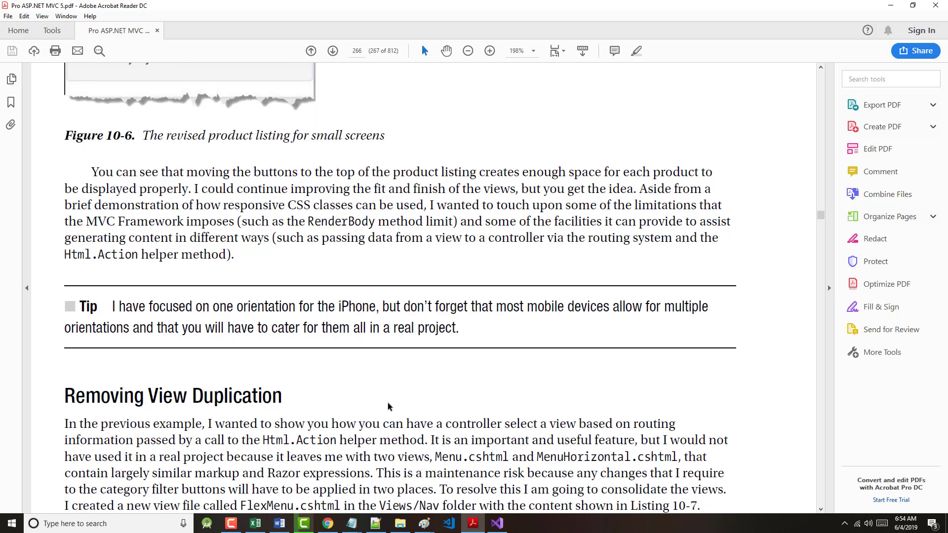
{"action": "scroll", "scroll_direction": "down", "scroll_amount": 3}
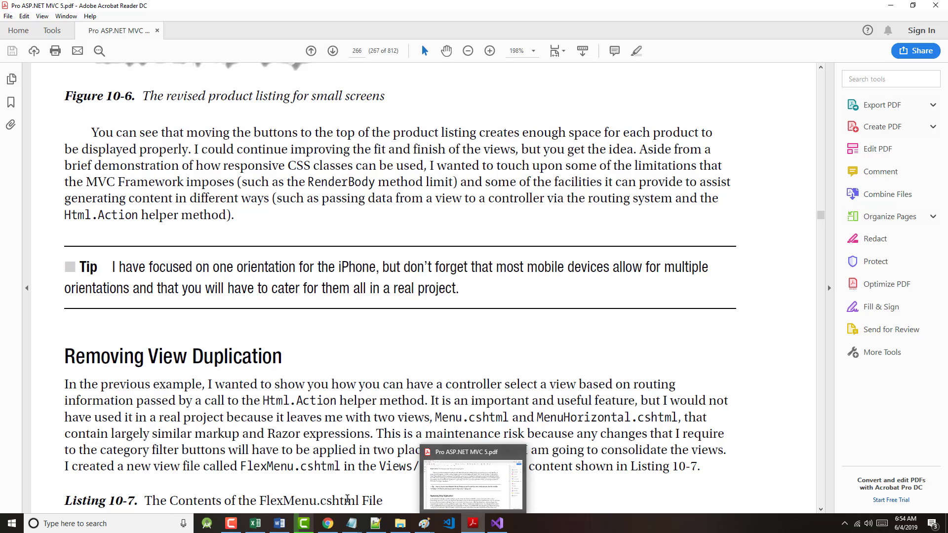
{"action": "scroll", "scroll_direction": "down", "scroll_amount": 3}
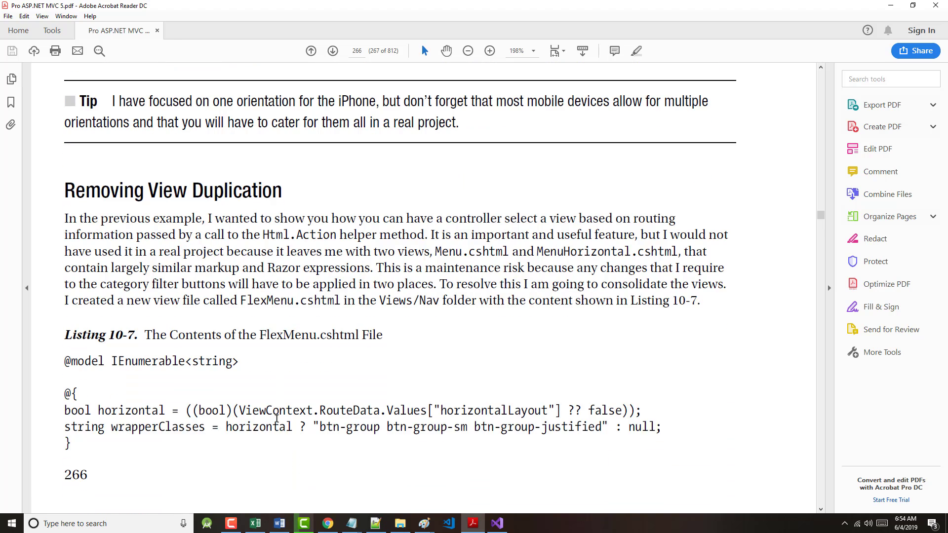
{"action": "scroll", "scroll_direction": "down", "scroll_amount": 3}
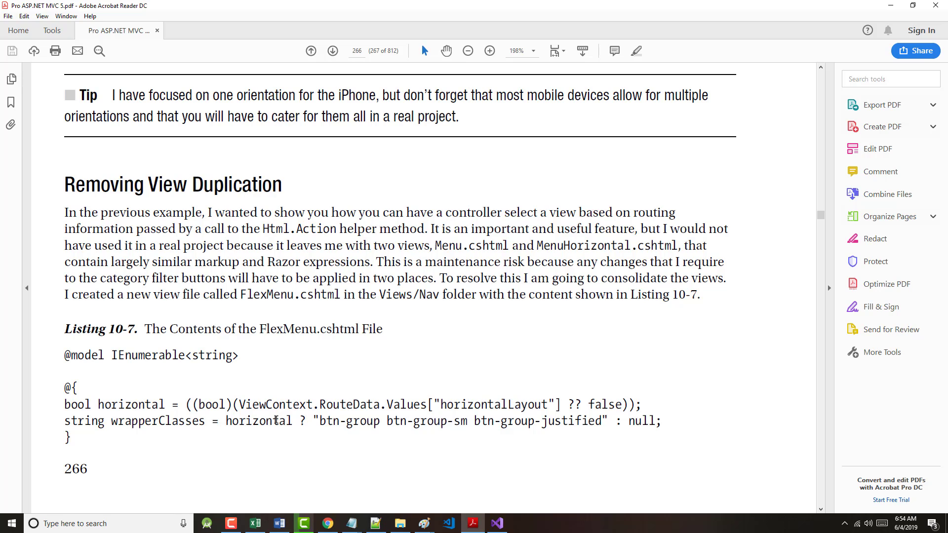
{"action": "mouse_move", "coordinate": [456, 213]}
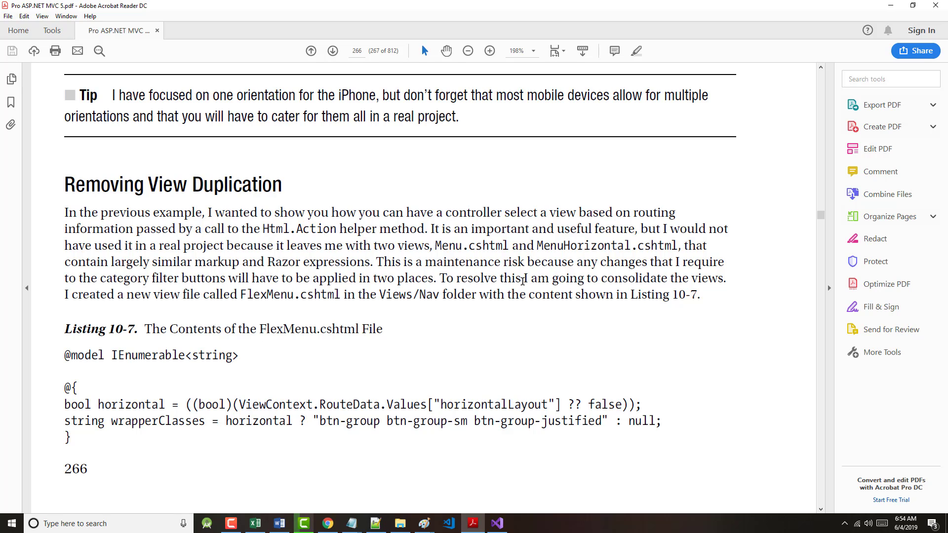
{"action": "mouse_move", "coordinate": [522, 282]}
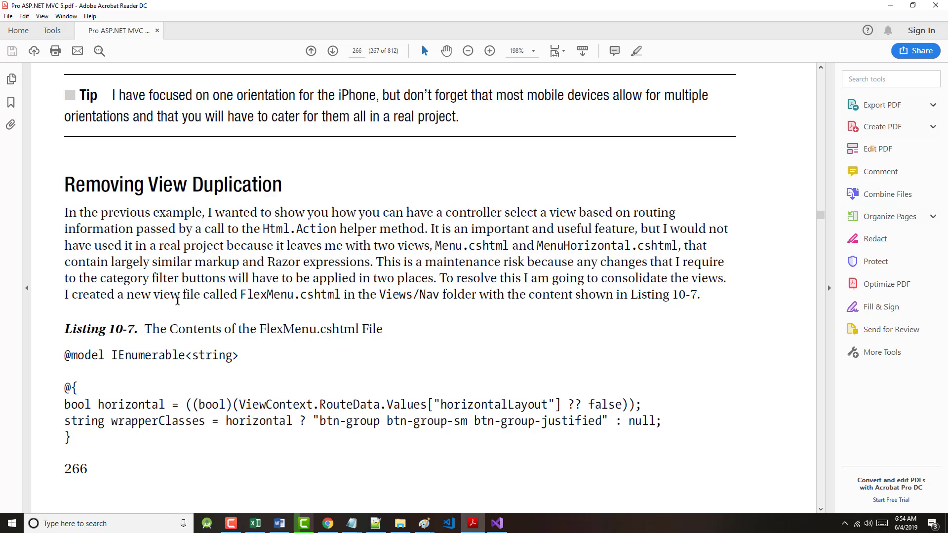
{"action": "mouse_move", "coordinate": [254, 301]}
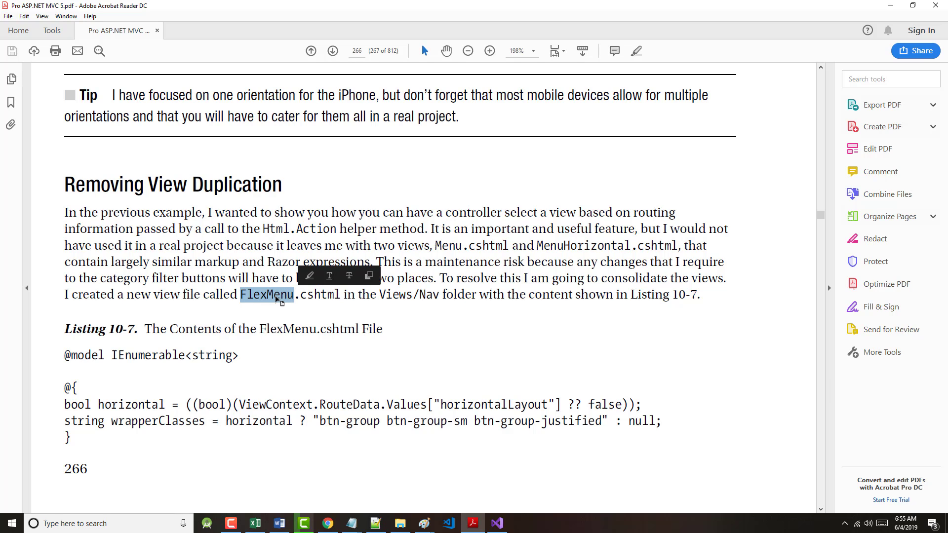
{"action": "right_click", "coordinate": [266, 294]}
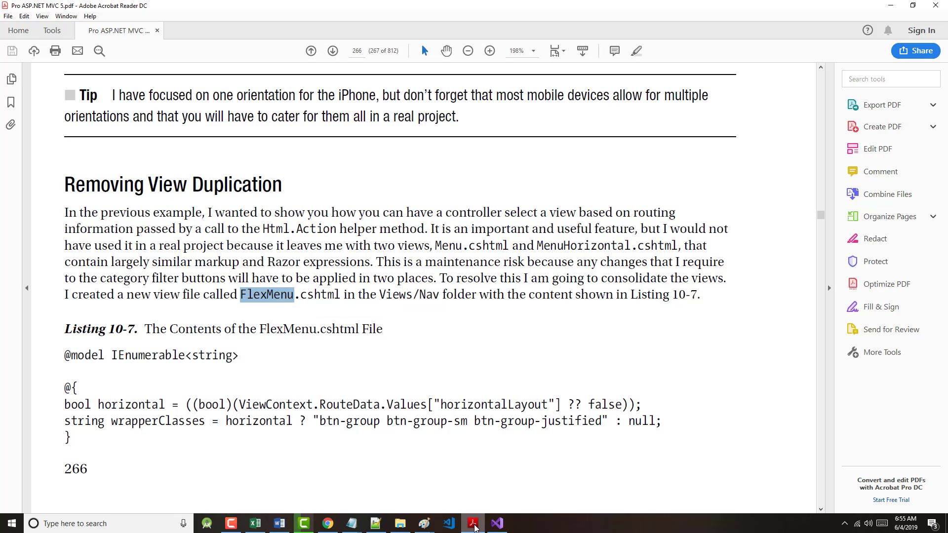
Step: Add a FlexMenu view to Views/Nav and paste in the model declaration and variable code block from Listing 10-7
{"action": "left_click", "coordinate": [496, 523]}
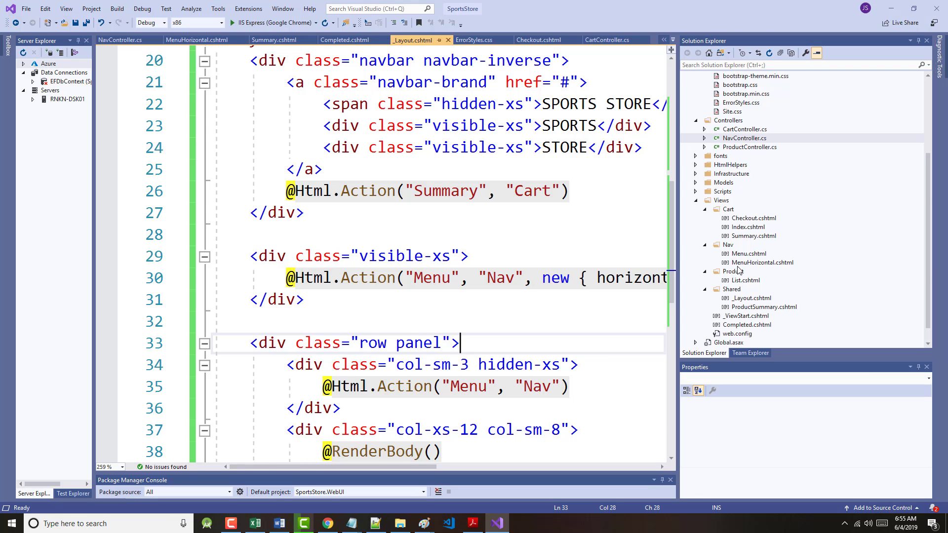
{"action": "right_click", "coordinate": [727, 245]}
{"action": "type", "text": "FlexMenu"}
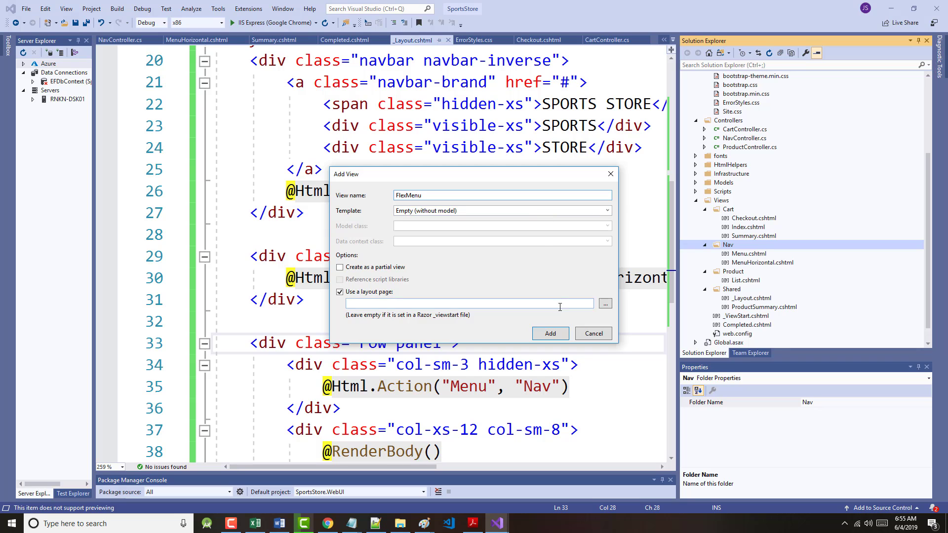
{"action": "left_click", "coordinate": [549, 333]}
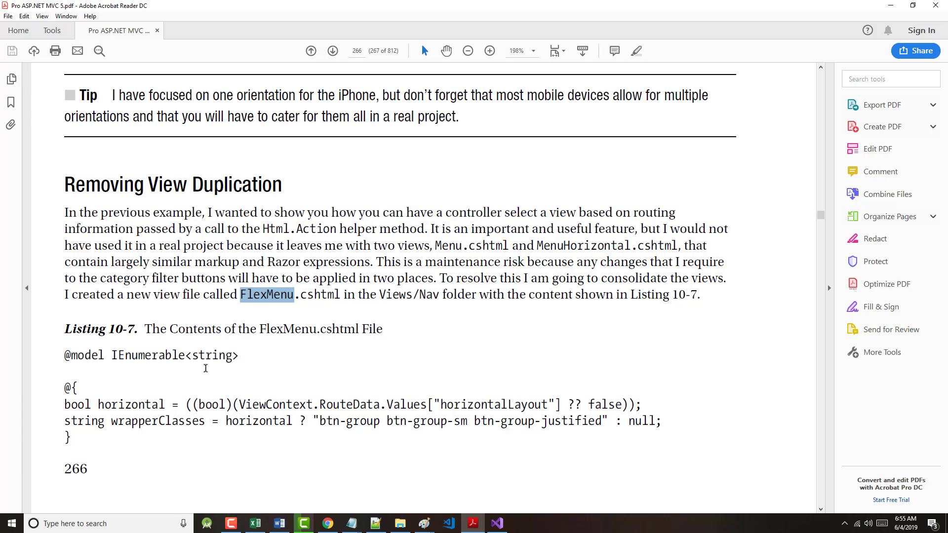
{"action": "scroll", "scroll_direction": "down", "scroll_amount": 3}
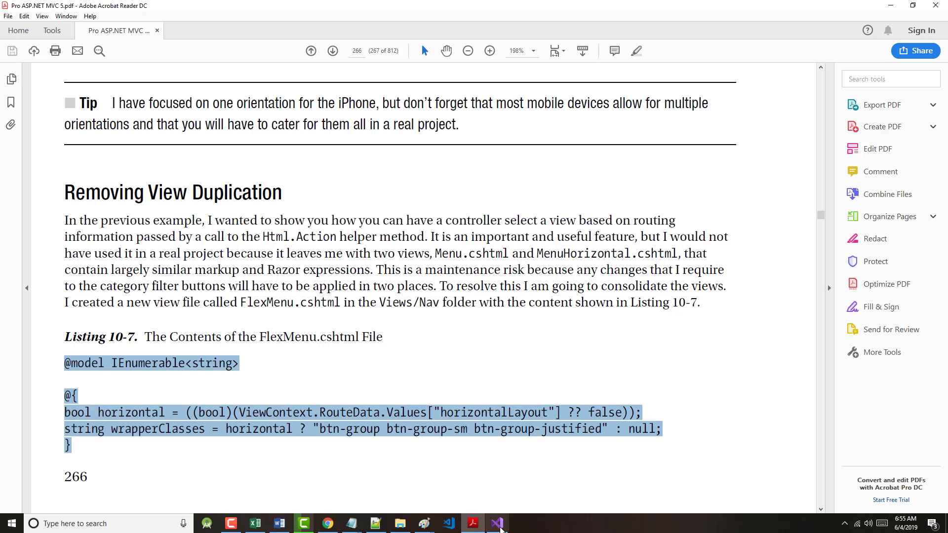
{"action": "left_click", "coordinate": [497, 523]}
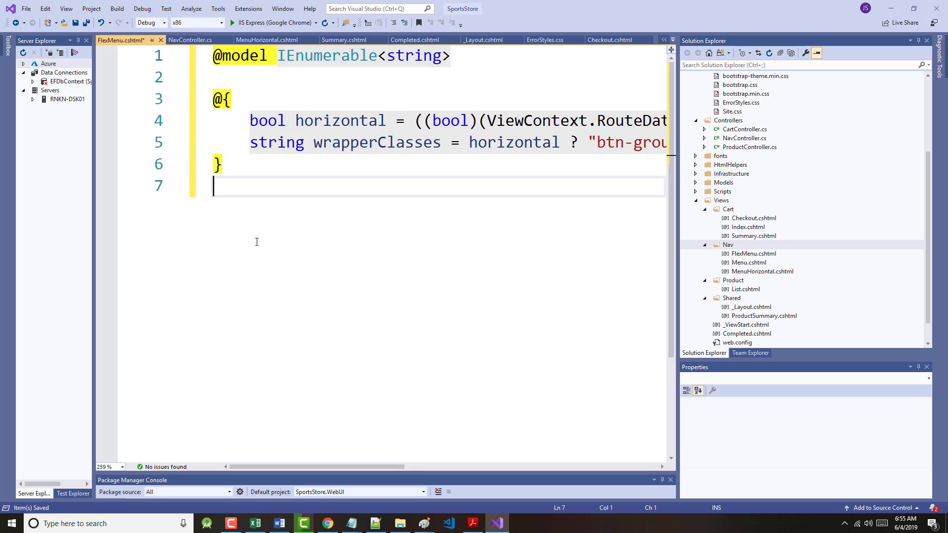
Step: Copy the wrapper div markup of Listing 10-7 from the book for the FlexMenu view
{"action": "left_click", "coordinate": [473, 522]}
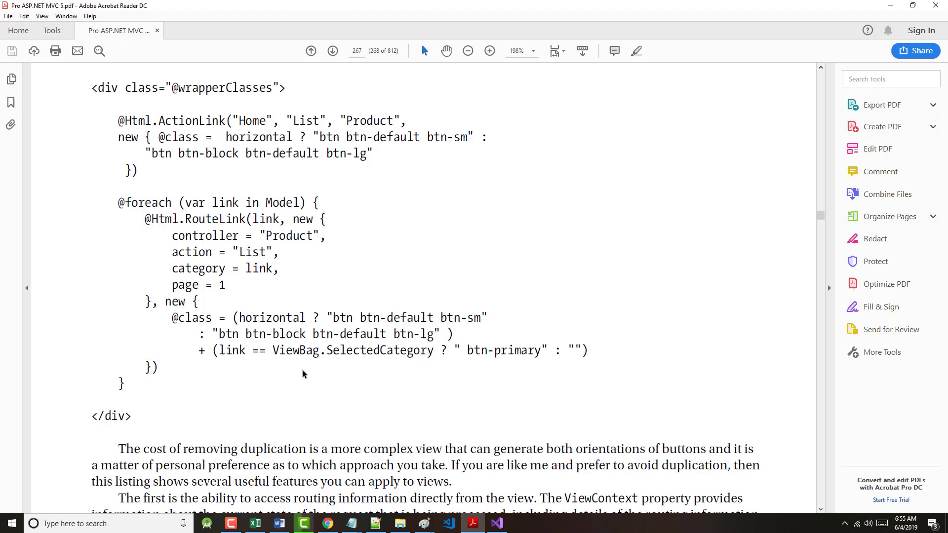
{"action": "left_click_drag", "start_coordinate": [91, 87], "coordinate": [138, 416]}
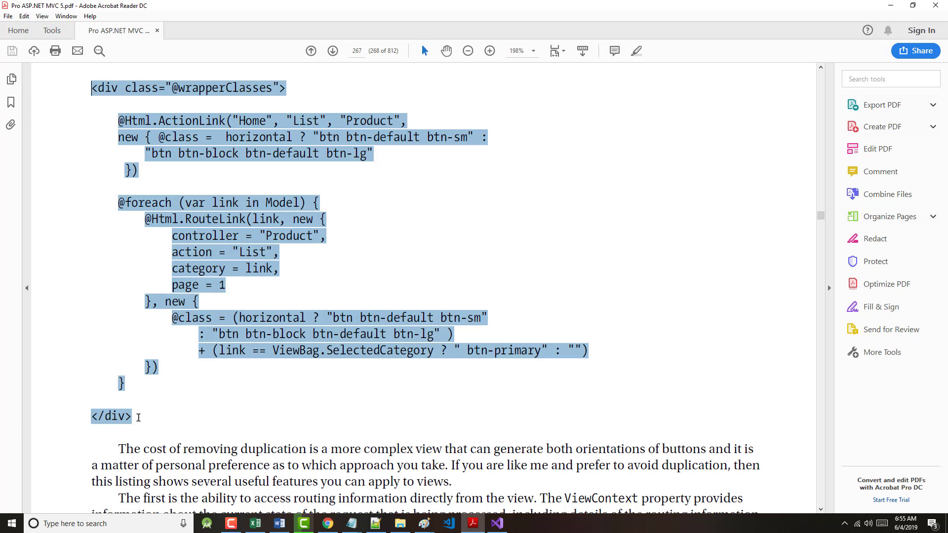
{"action": "right_click", "coordinate": [253, 226]}
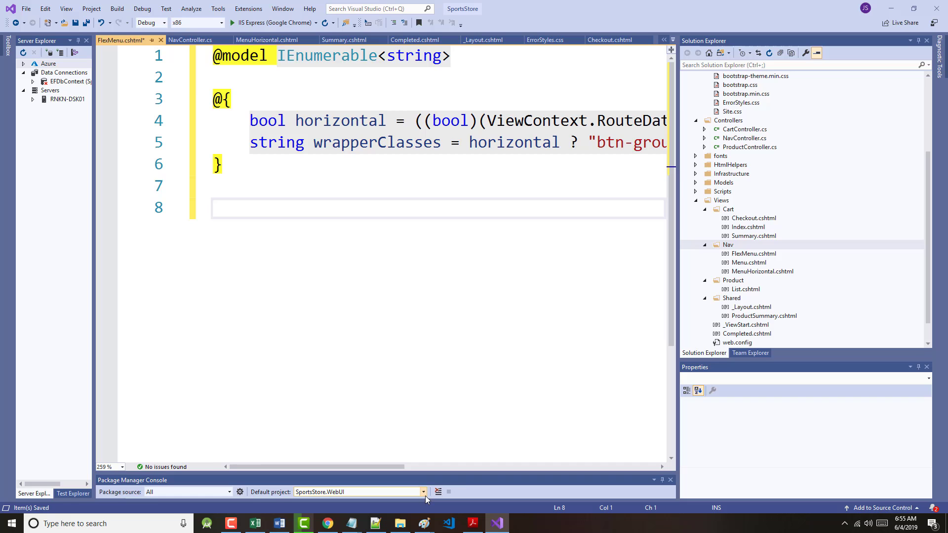
{"action": "scroll", "scroll_direction": "down", "scroll_amount": 3}
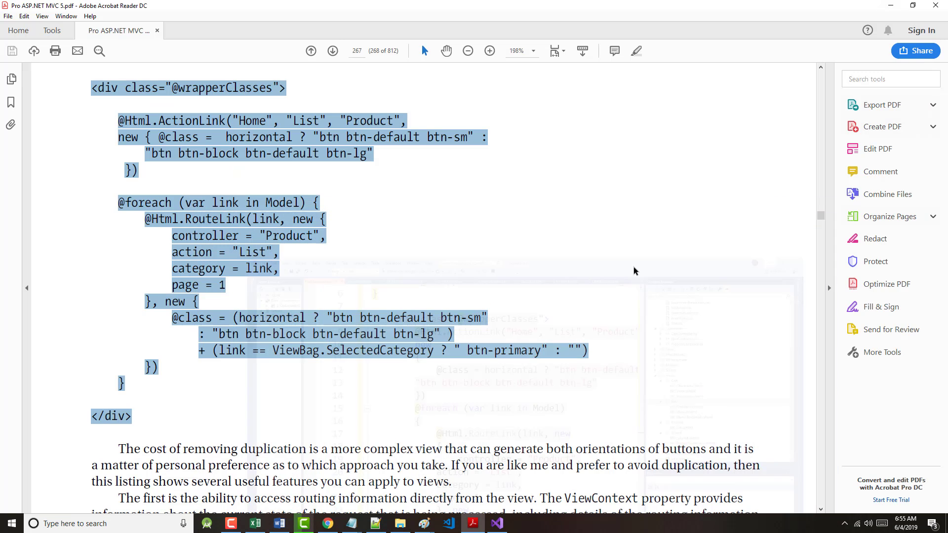
Step: Scroll to the paragraphs on reading route data through ViewContext and local view variables
{"action": "scroll", "scroll_direction": "down", "scroll_amount": 3}
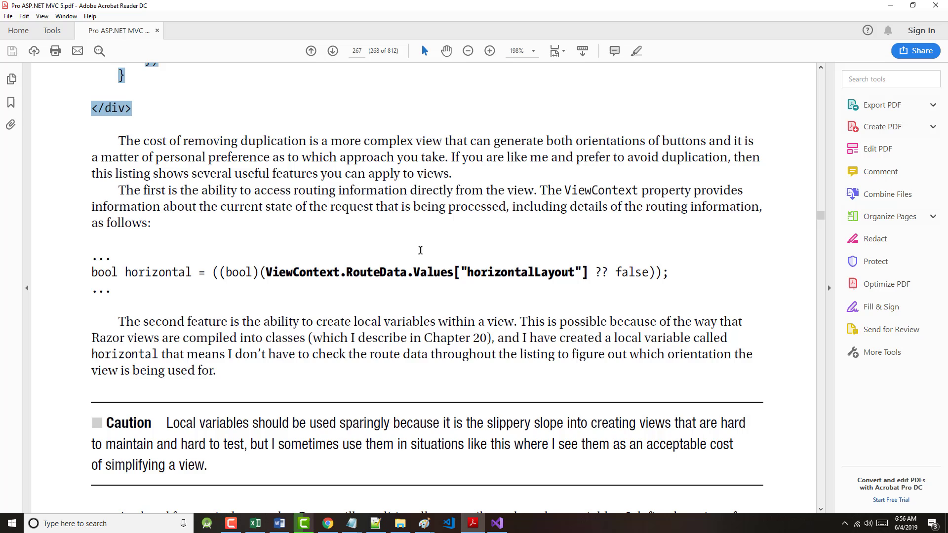
Step: Scroll through the conditional-attribute notes to Listing 10-8 and select the updated Menu action code
{"action": "scroll", "scroll_direction": "down", "scroll_amount": 3}
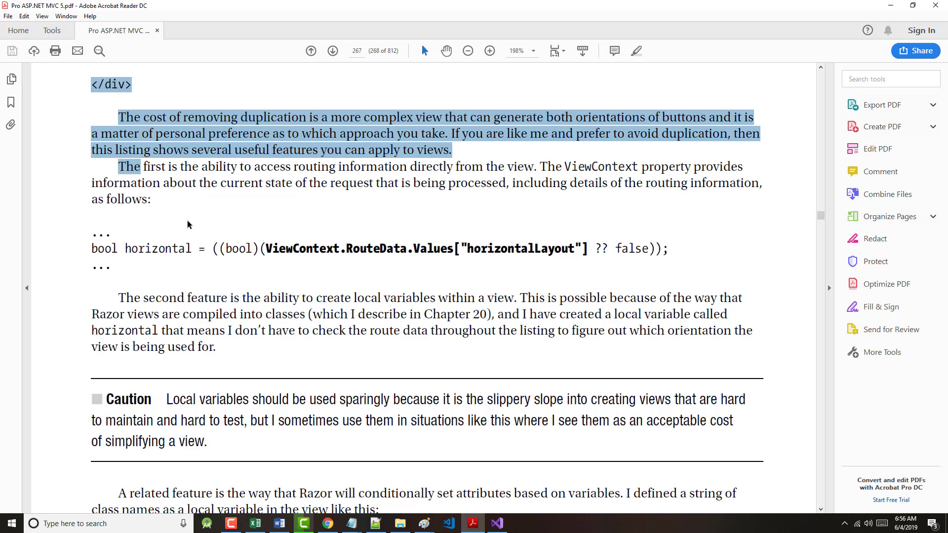
{"action": "mouse_move", "coordinate": [346, 238]}
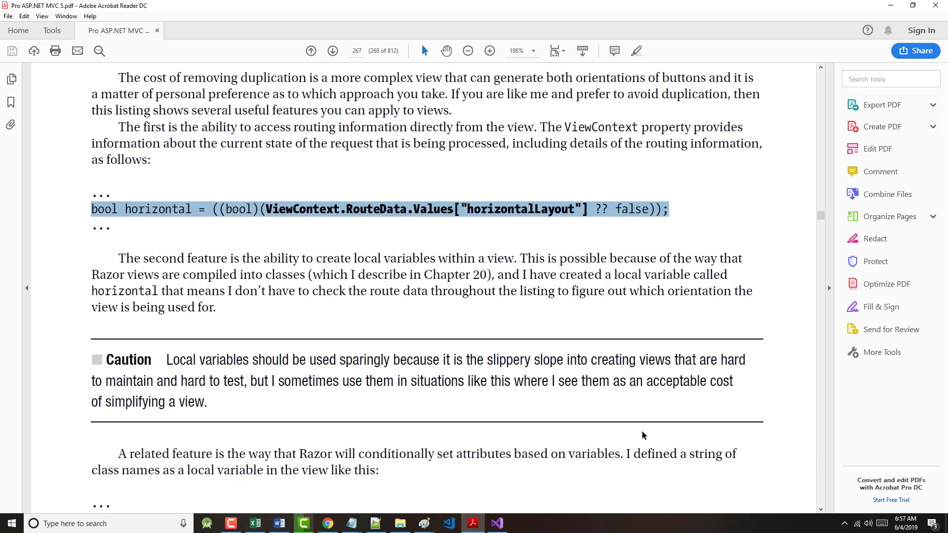
{"action": "scroll", "scroll_direction": "down", "scroll_amount": 3}
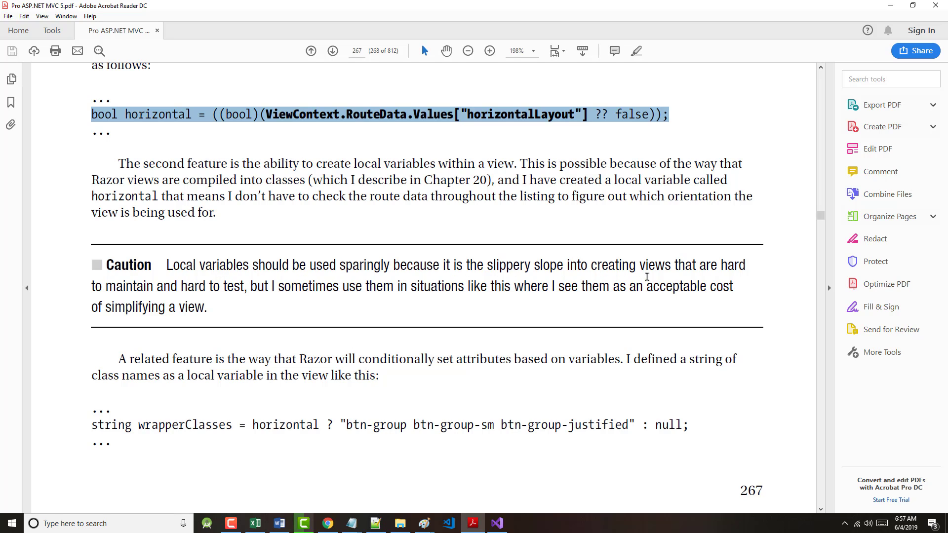
{"action": "mouse_move", "coordinate": [668, 271]}
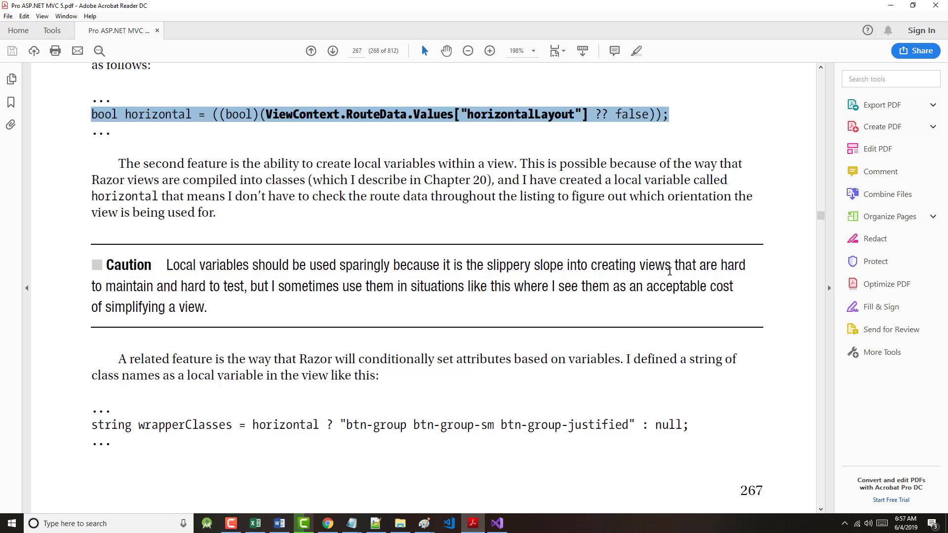
{"action": "mouse_move", "coordinate": [224, 291]}
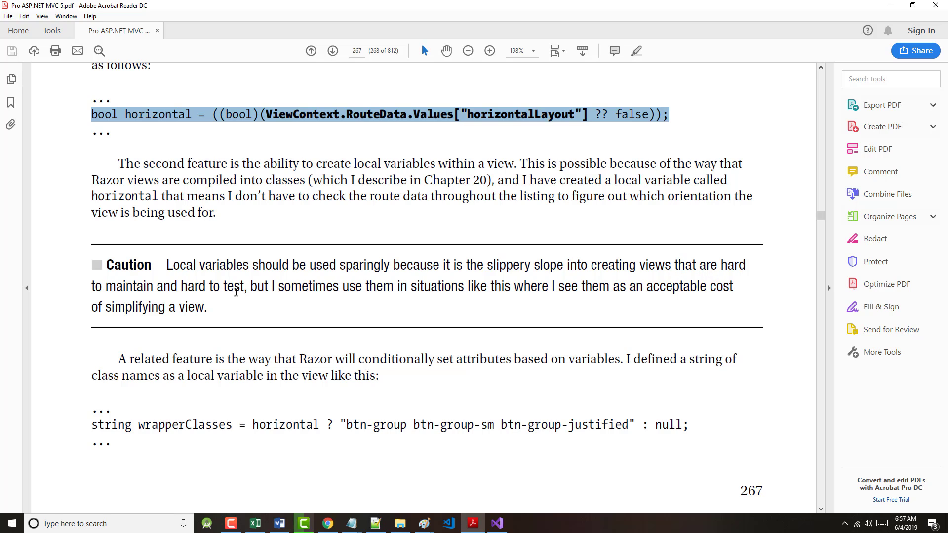
{"action": "mouse_move", "coordinate": [387, 360]}
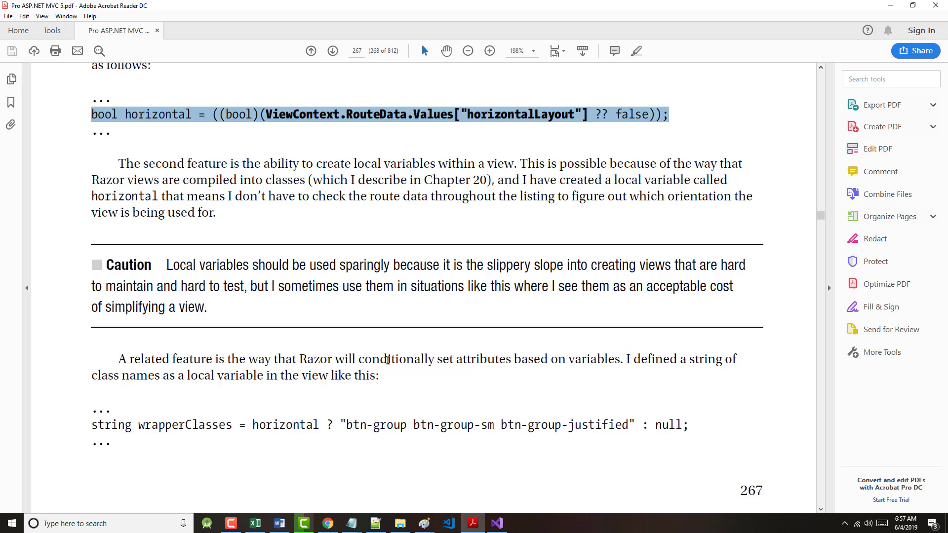
{"action": "mouse_move", "coordinate": [549, 363]}
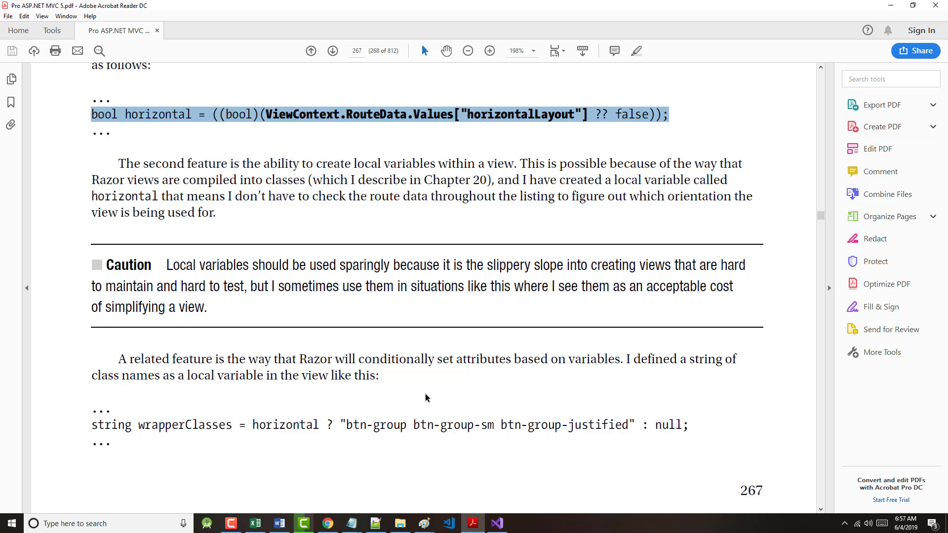
{"action": "mouse_move", "coordinate": [210, 382]}
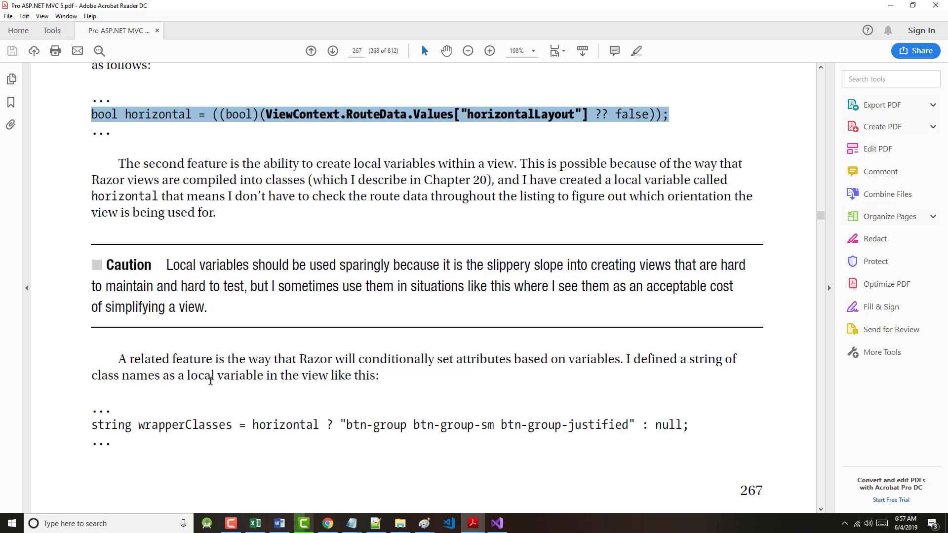
{"action": "mouse_move", "coordinate": [177, 398]}
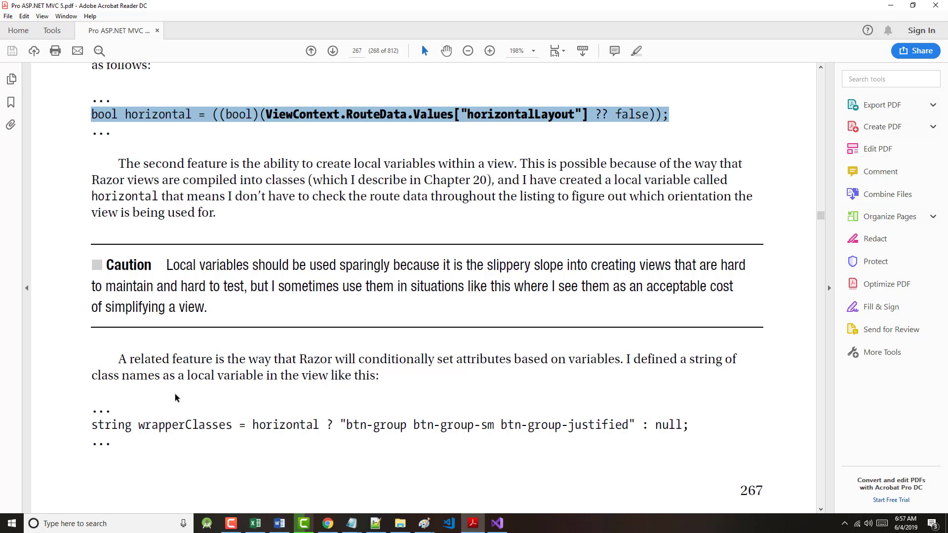
{"action": "mouse_move", "coordinate": [365, 417]}
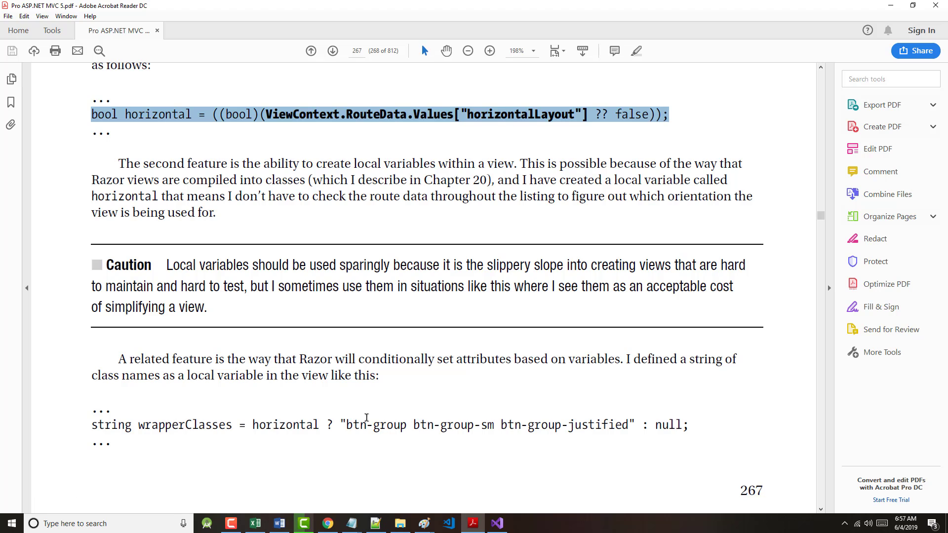
{"action": "scroll", "scroll_direction": "down", "scroll_amount": 3}
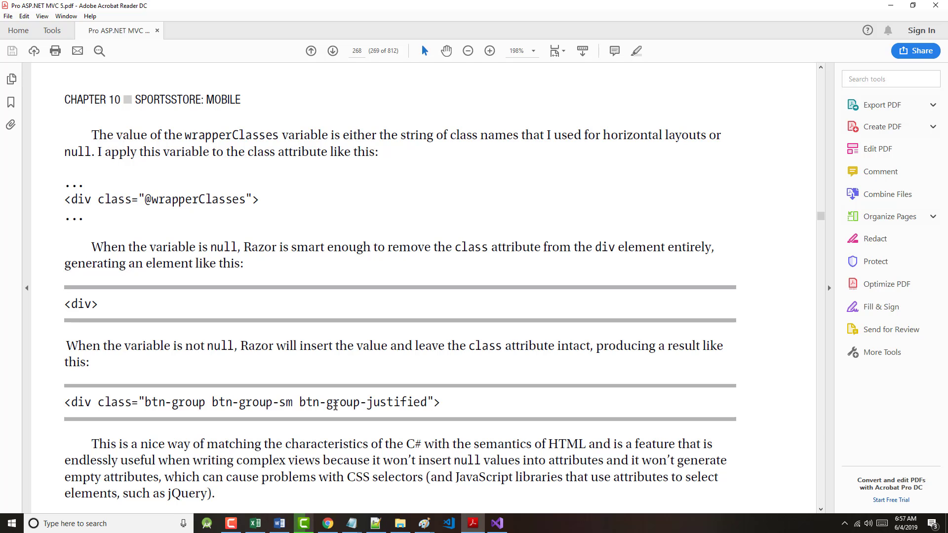
{"action": "scroll", "scroll_direction": "down", "scroll_amount": 3}
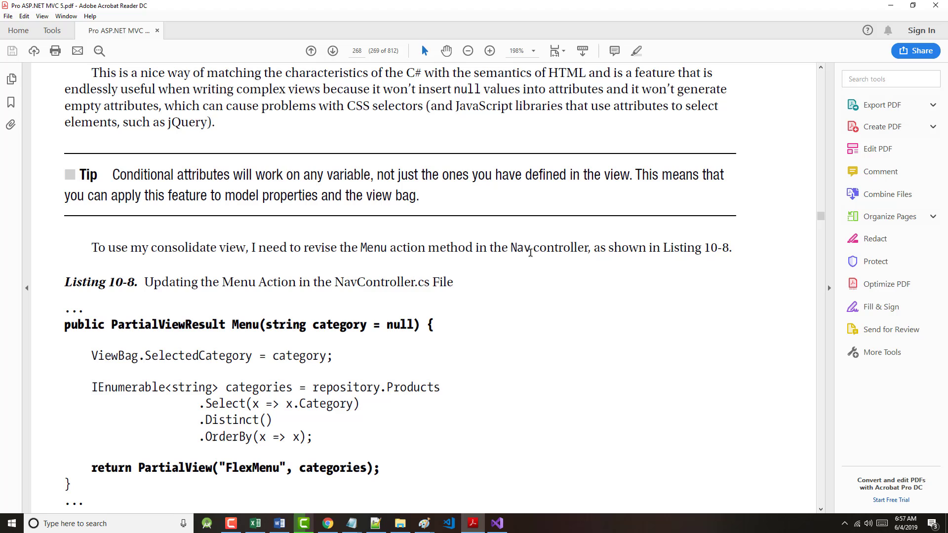
{"action": "scroll", "scroll_direction": "down", "scroll_amount": 3}
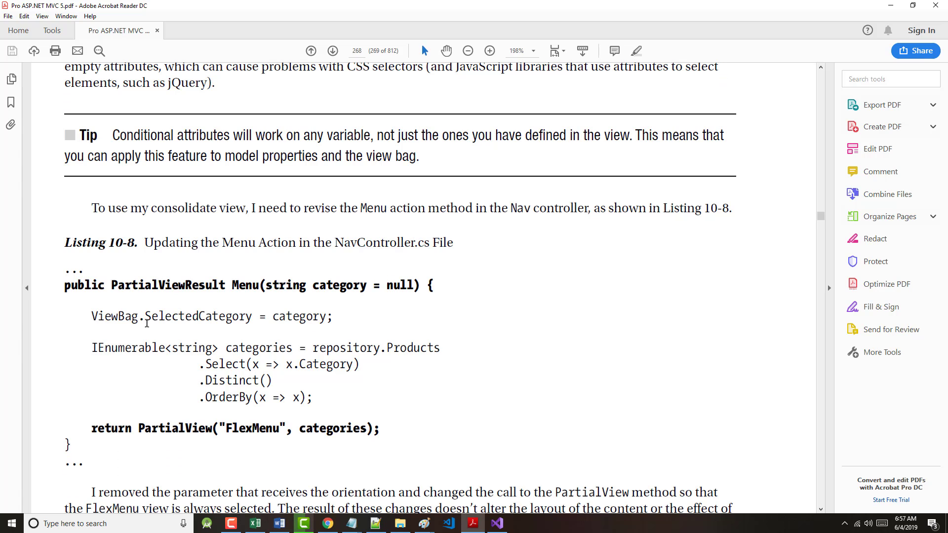
{"action": "left_click_drag", "start_coordinate": [64, 285], "coordinate": [118, 428]}
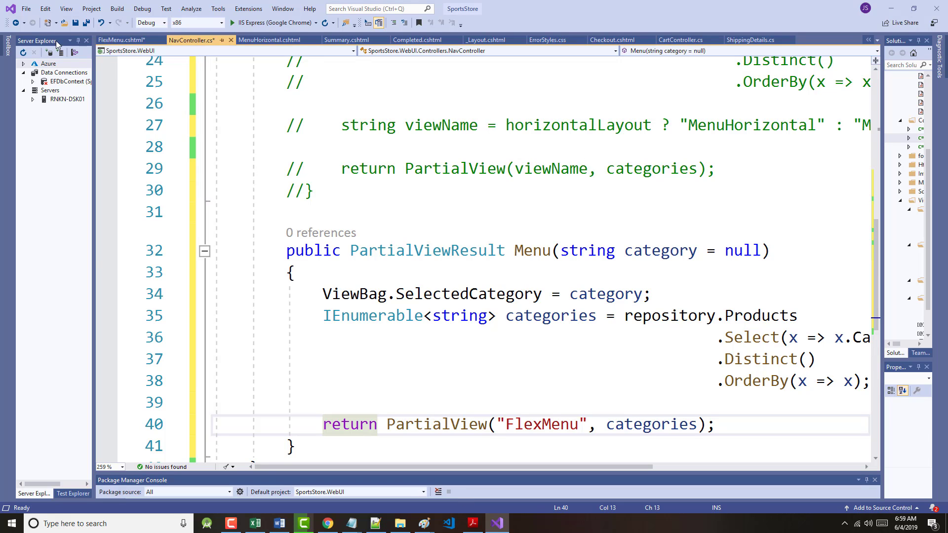
Step: Save all changed files after updating NavController.cs to return the FlexMenu partial view
{"action": "left_click", "coordinate": [27, 8]}
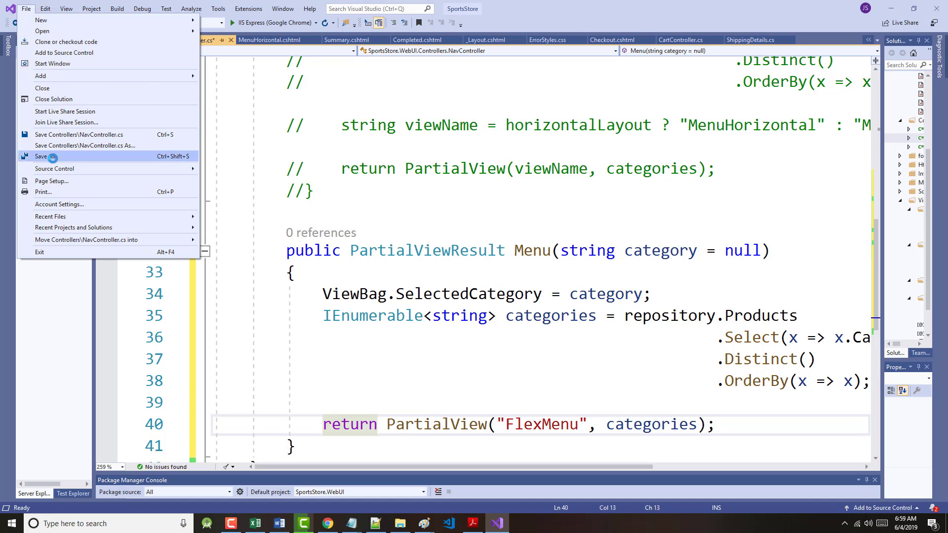
{"action": "left_click", "coordinate": [41, 156]}
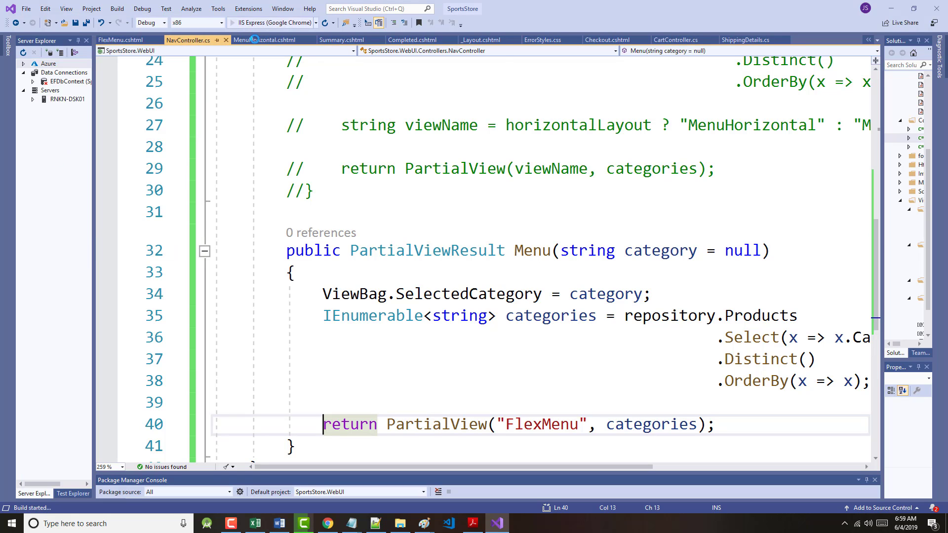
{"action": "mouse_move", "coordinate": [269, 40]}
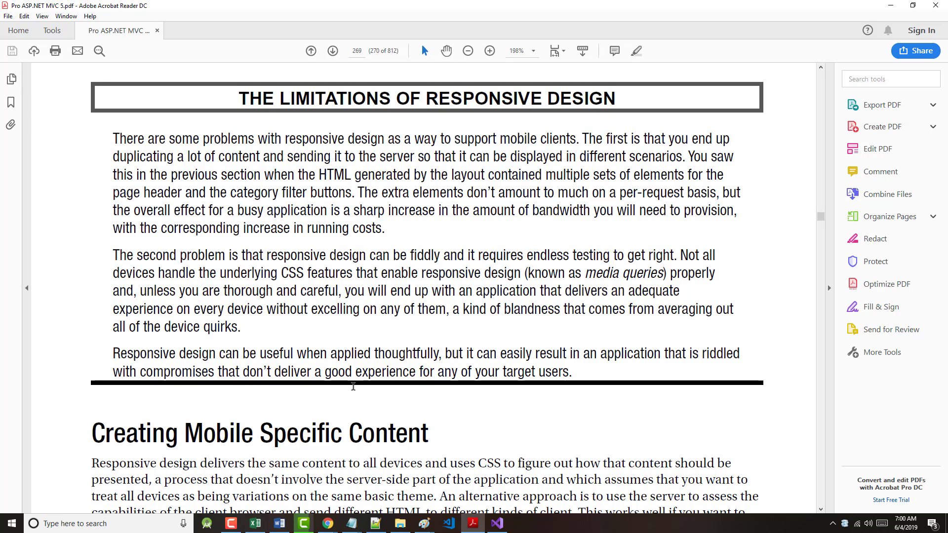
{"action": "mouse_move", "coordinate": [470, 356]}
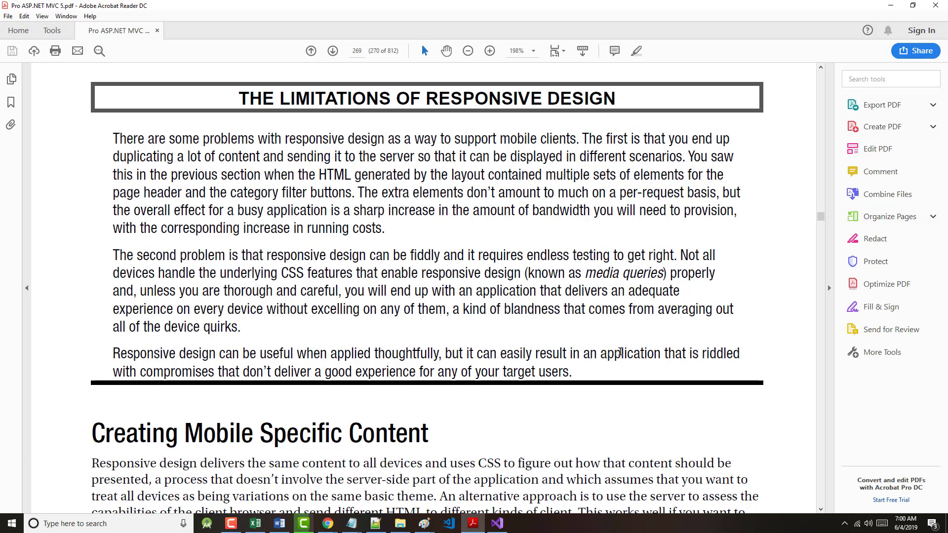
Step: Scroll past The Limitations of Responsive Design to the Creating Mobile Specific Content heading
{"action": "scroll", "scroll_direction": "down", "scroll_amount": 3}
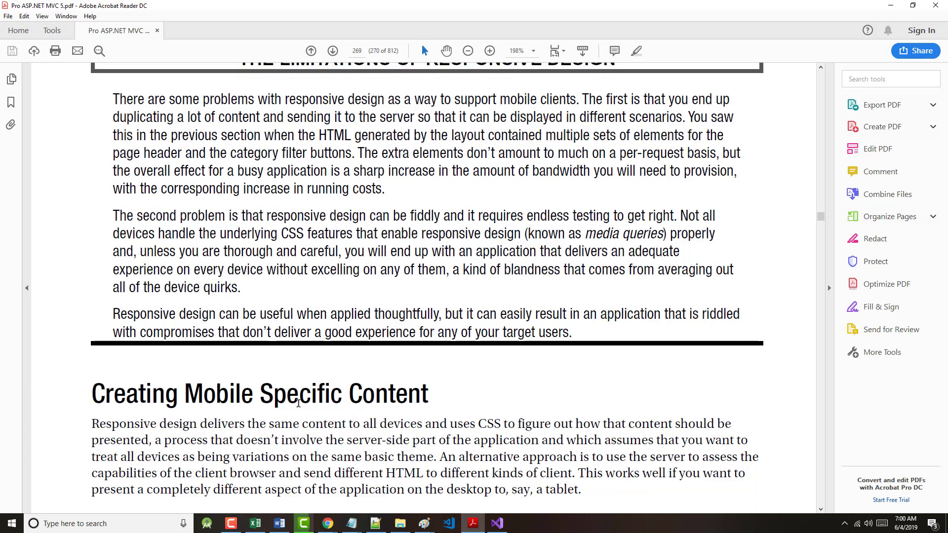
{"action": "scroll", "scroll_direction": "down", "scroll_amount": 3}
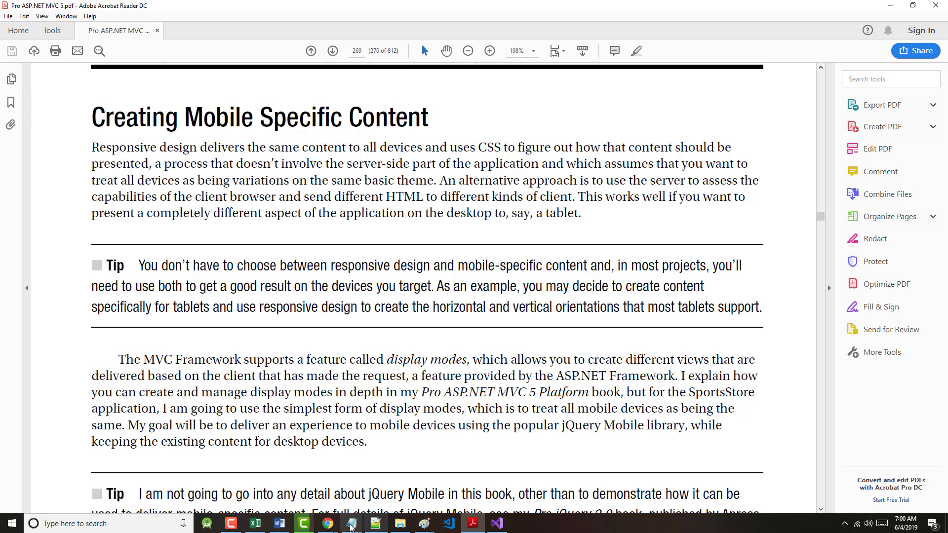
Step: Try the Home category button in the running SportsStore site, hitting a 404, and maximize Chrome
{"action": "left_click", "coordinate": [328, 523]}
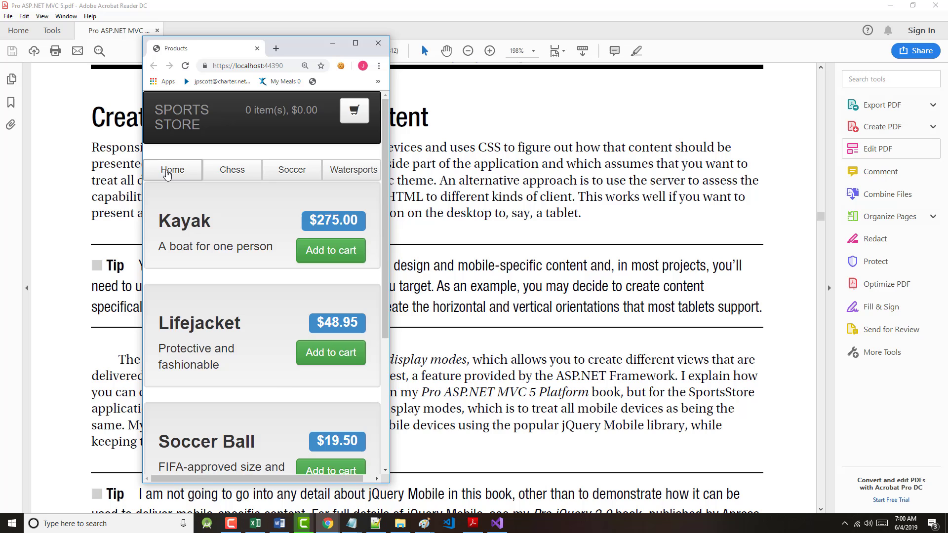
{"action": "left_click", "coordinate": [172, 170]}
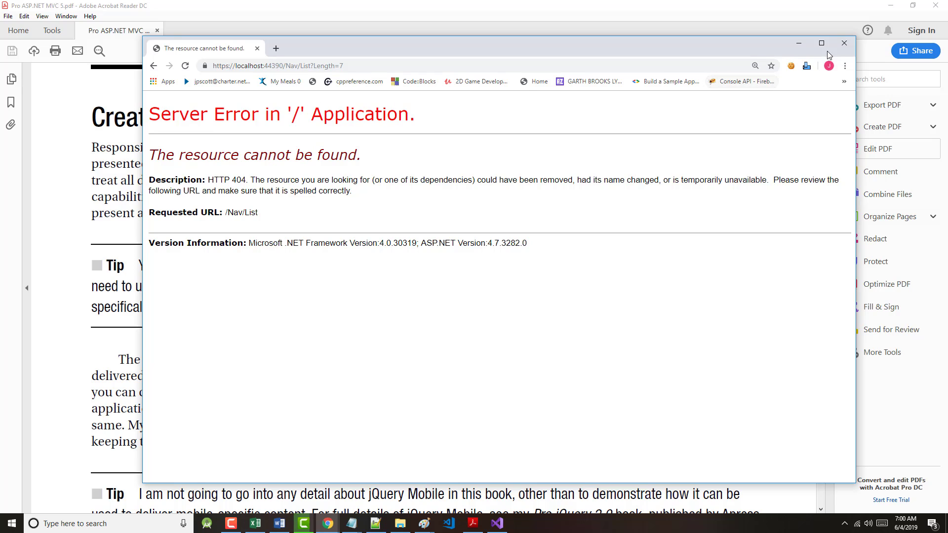
{"action": "left_click", "coordinate": [821, 43]}
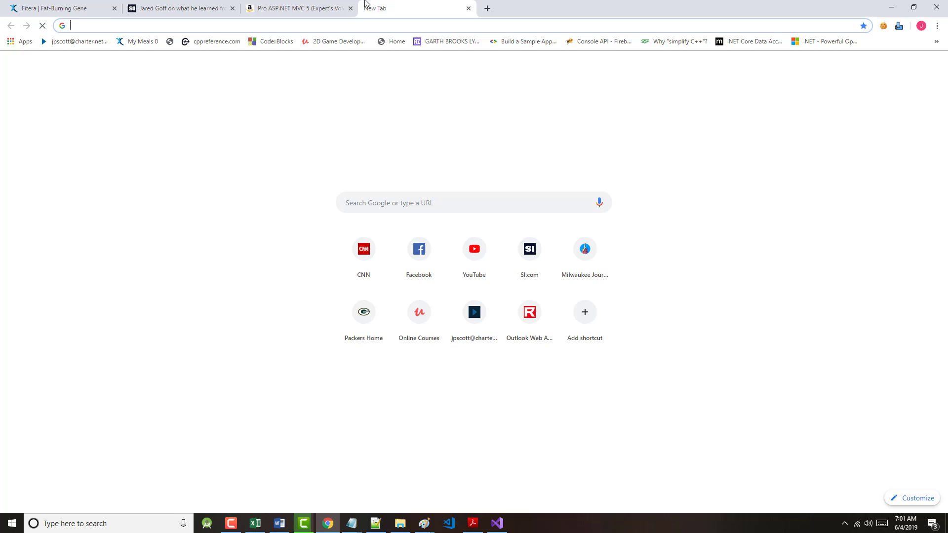
Step: Visit jsonline in a new tab, then return to the Pro ASP.NET MVC 5 book tab
{"action": "type", "text": "jsonline.com"}
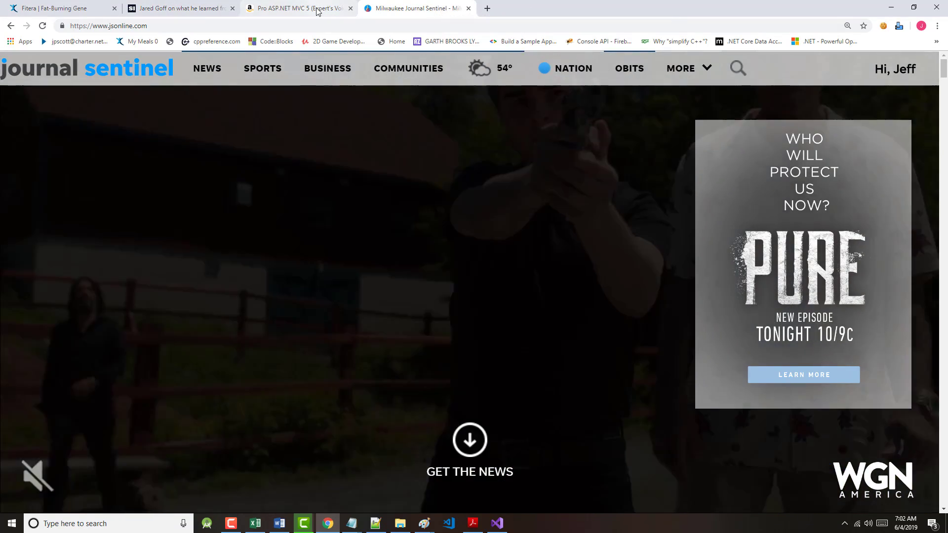
{"action": "left_click", "coordinate": [296, 8]}
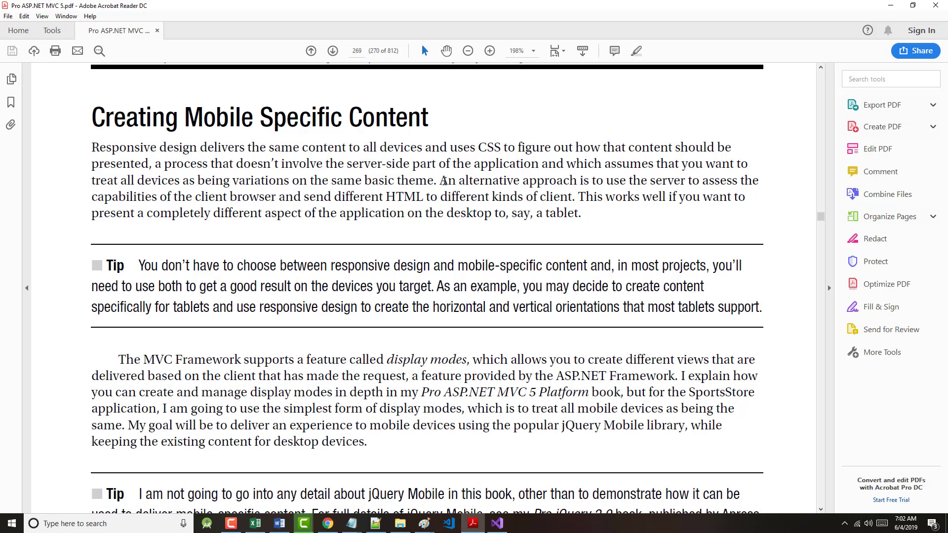
Step: Select the page 269 paragraph explaining display modes and the jQuery Mobile approach
{"action": "left_click_drag", "start_coordinate": [440, 180], "coordinate": [582, 212]}
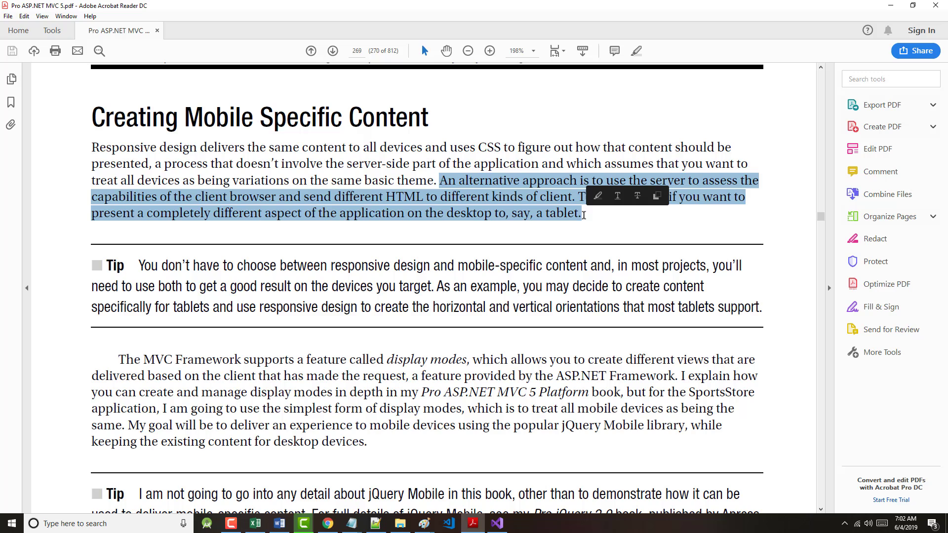
{"action": "left_click", "coordinate": [317, 197]}
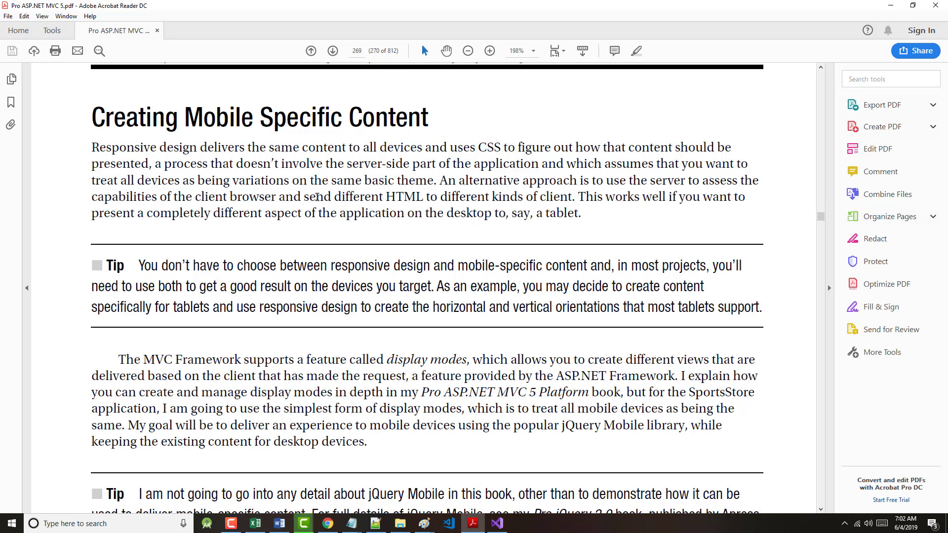
{"action": "mouse_move", "coordinate": [390, 188]}
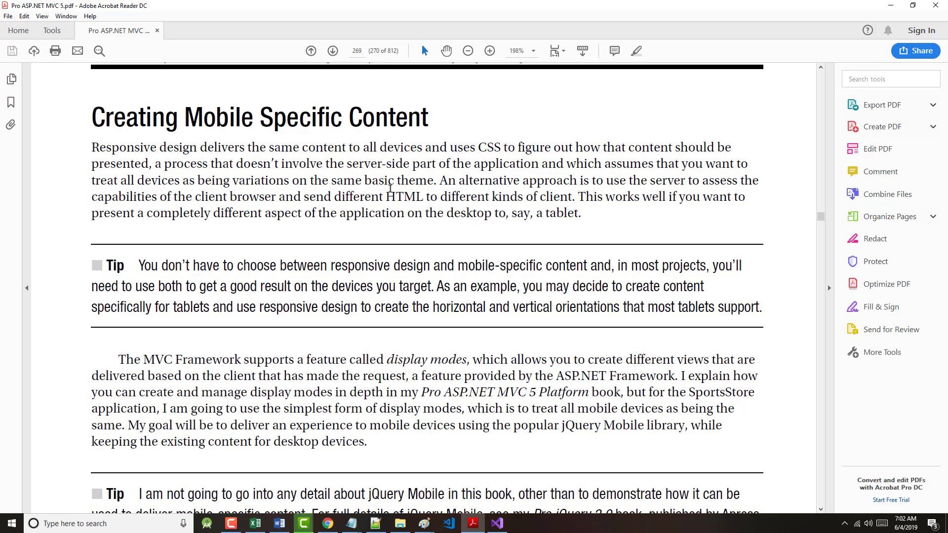
{"action": "mouse_move", "coordinate": [719, 212]}
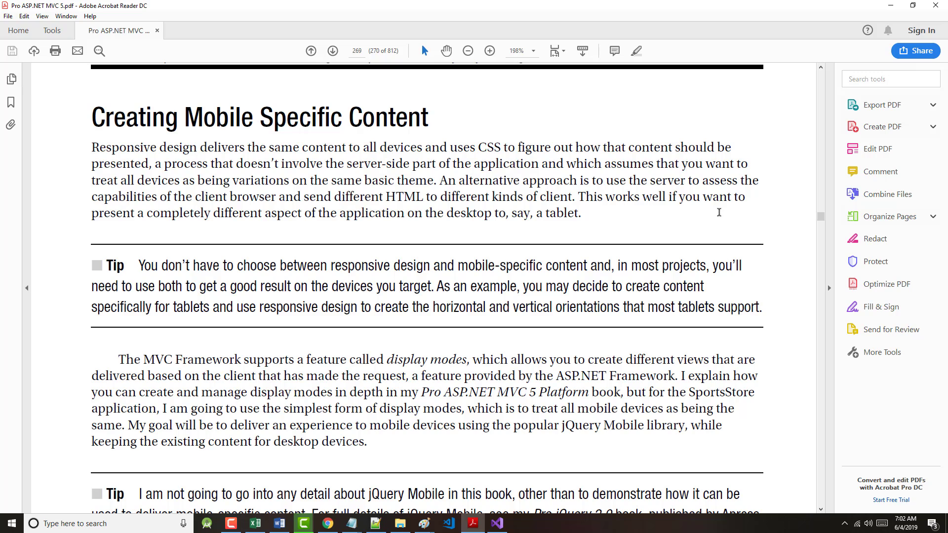
{"action": "mouse_move", "coordinate": [218, 237]}
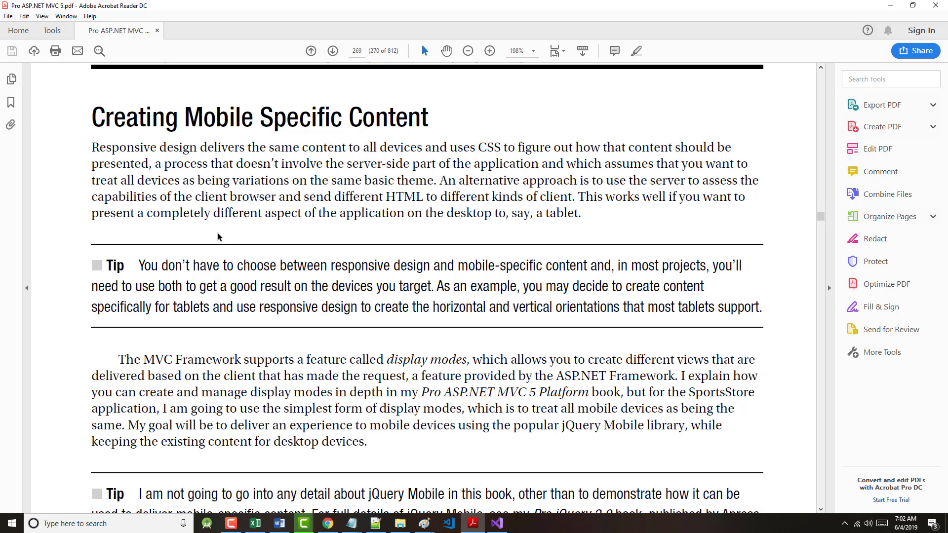
{"action": "mouse_move", "coordinate": [434, 214]}
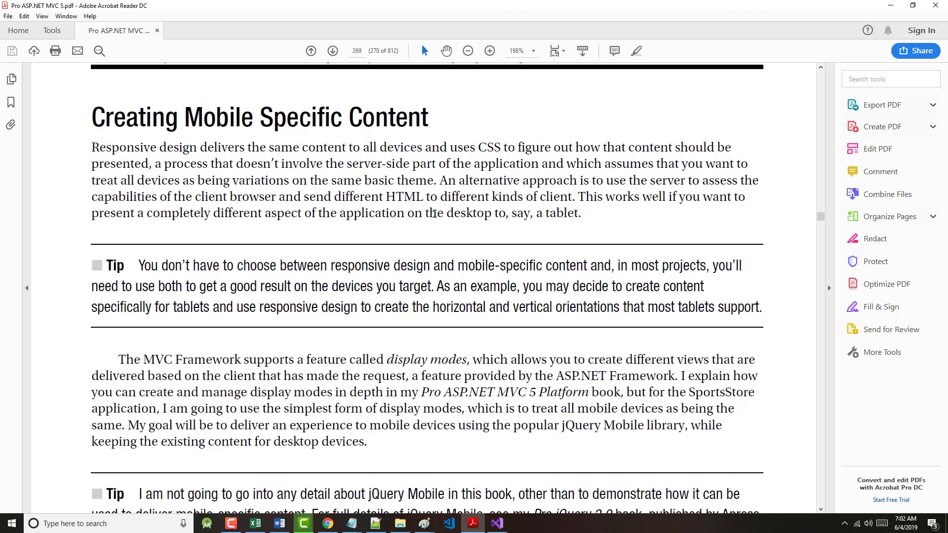
{"action": "mouse_move", "coordinate": [439, 255]}
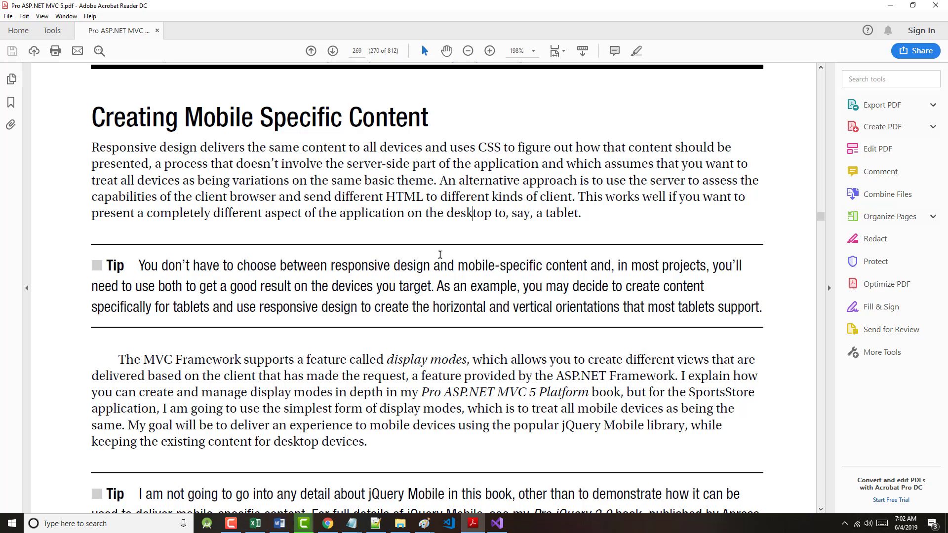
{"action": "scroll", "scroll_direction": "down", "scroll_amount": 3}
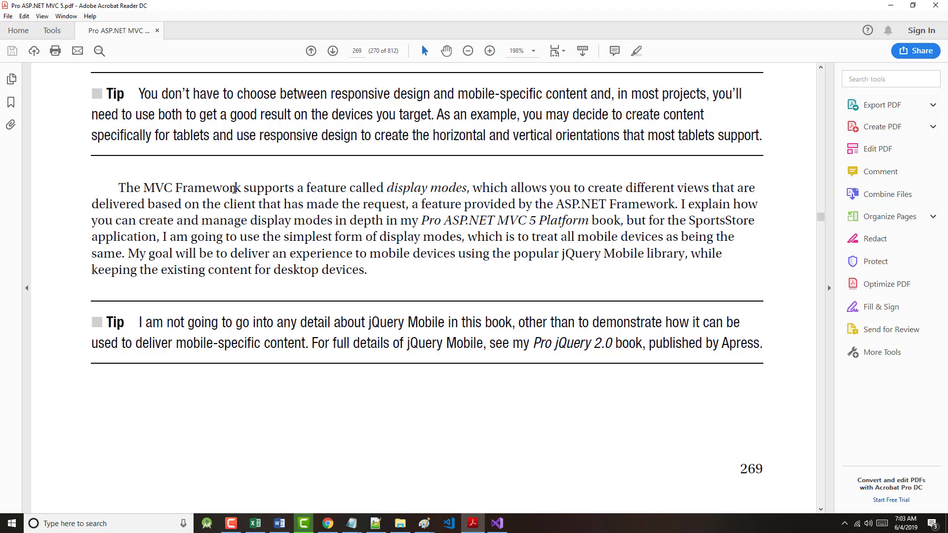
{"action": "left_click_drag", "start_coordinate": [119, 188], "coordinate": [409, 253]}
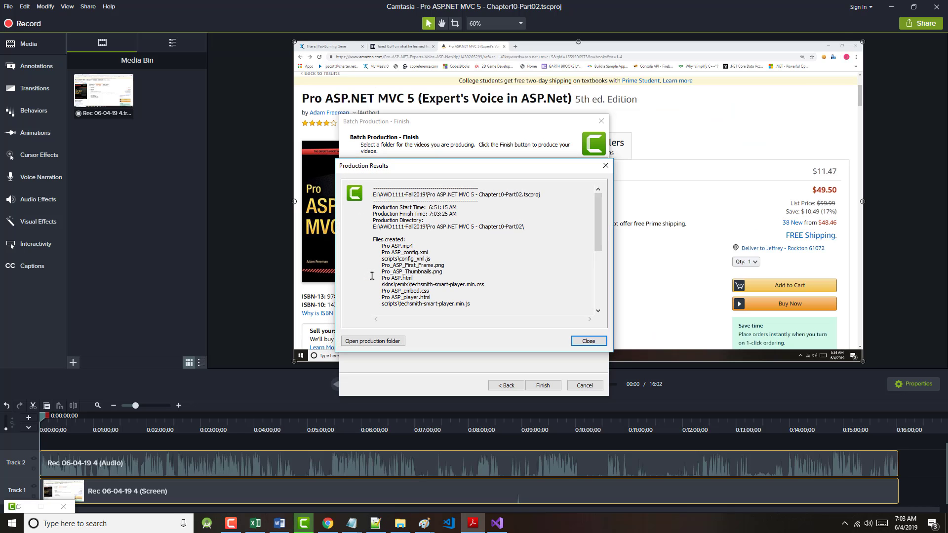
Step: Dismiss Production Results and delete the previous recording clip from the Media Bin
{"action": "left_click", "coordinate": [587, 341]}
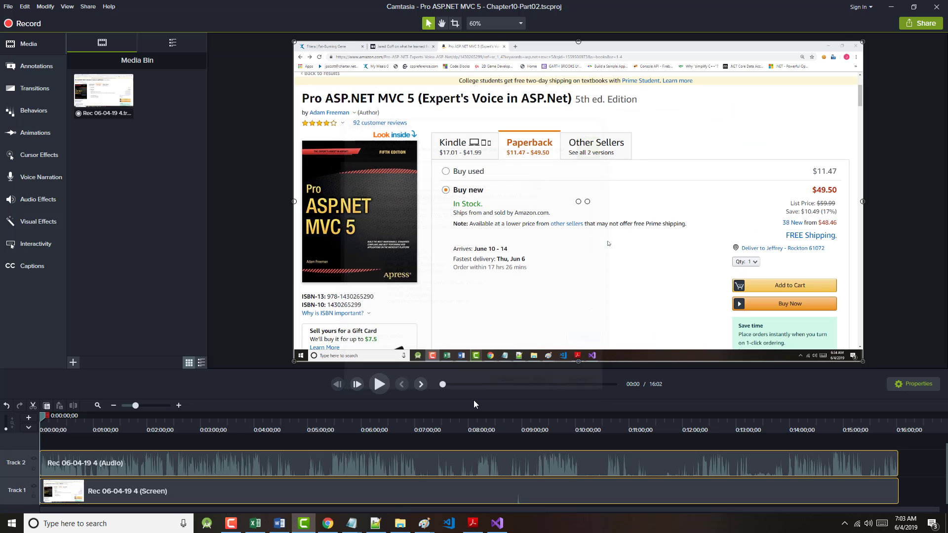
{"action": "right_click", "coordinate": [62, 491]}
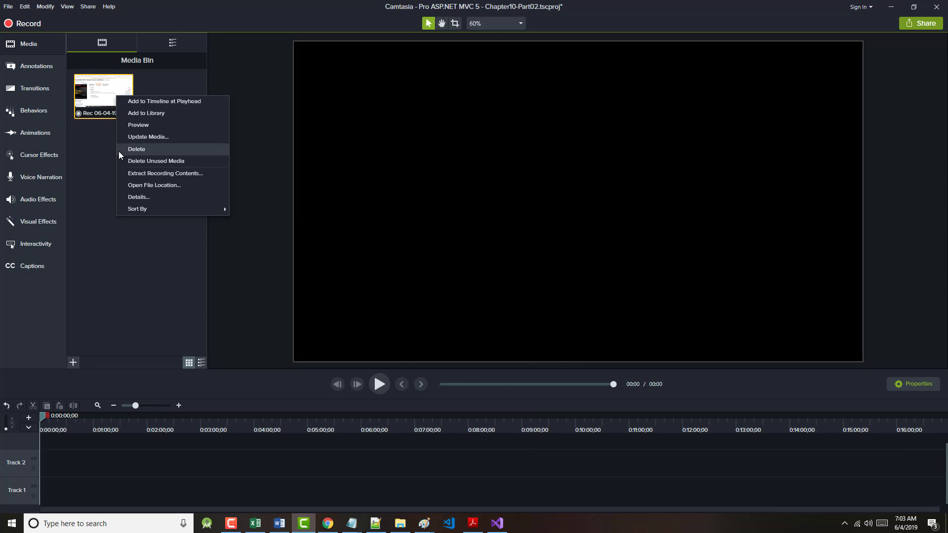
{"action": "left_click", "coordinate": [137, 149]}
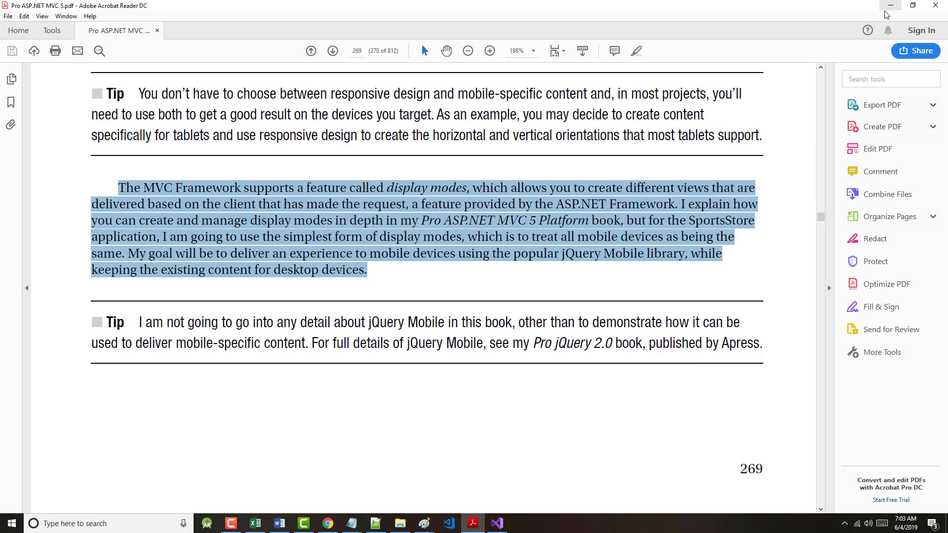
{"action": "mouse_move", "coordinate": [890, 5]}
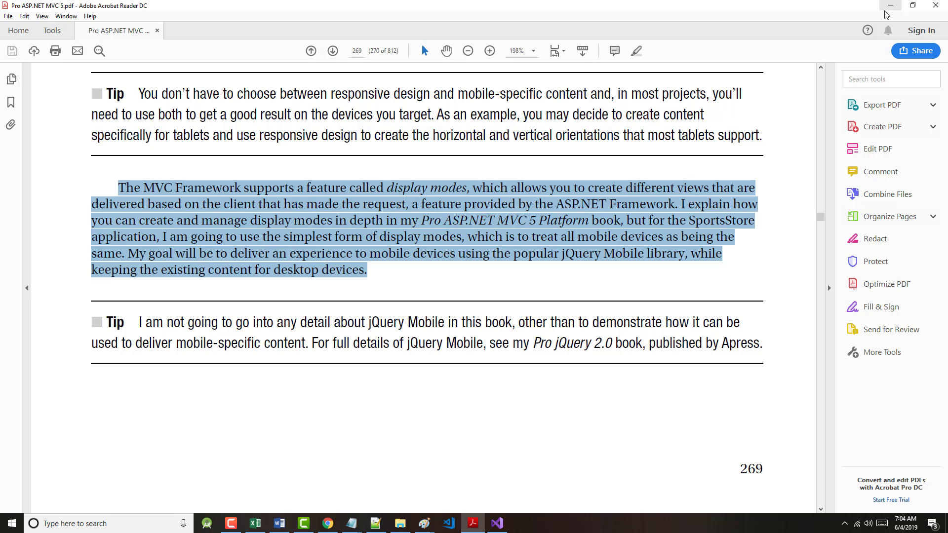
Step: Scroll the book down to page 270's Creating a Mobile Layout section with Listing 10-9
{"action": "scroll", "scroll_direction": "down", "scroll_amount": 3}
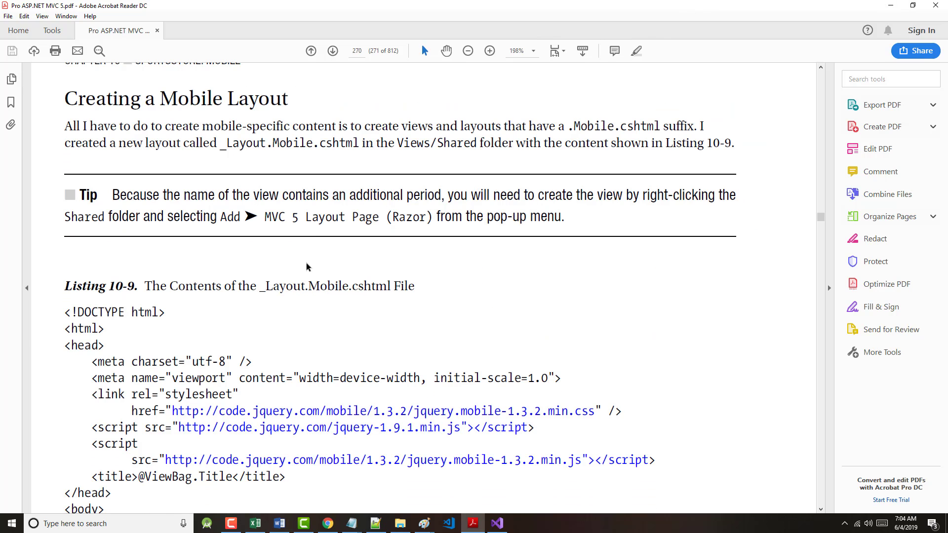
{"action": "mouse_move", "coordinate": [315, 128]}
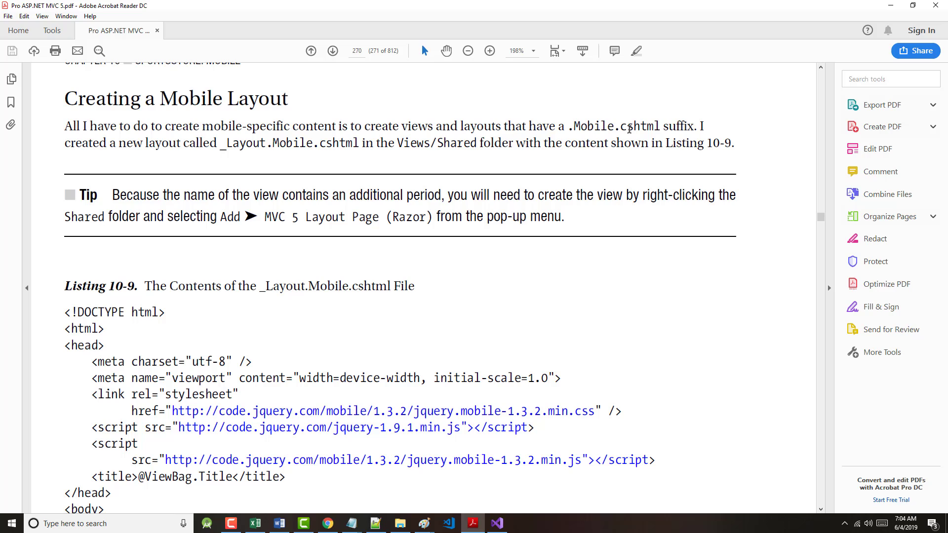
{"action": "mouse_move", "coordinate": [484, 178]}
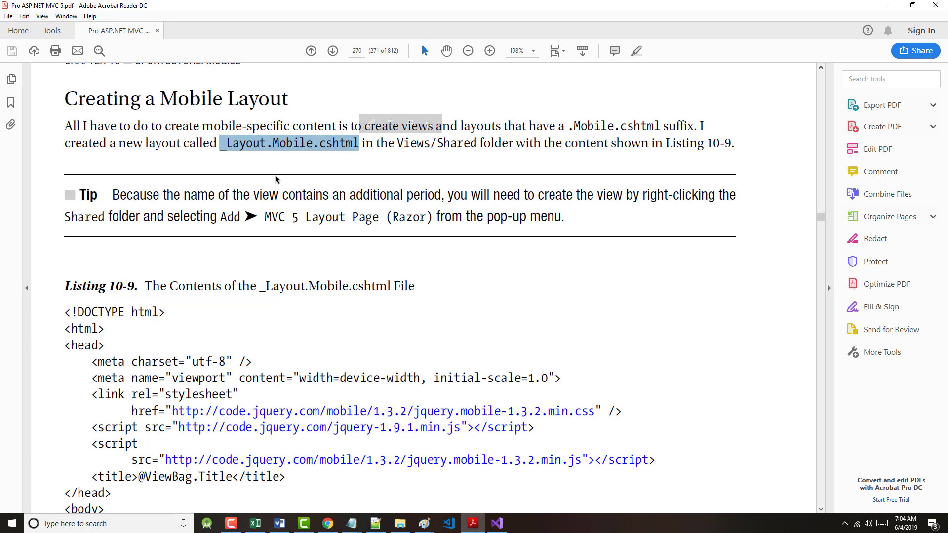
{"action": "mouse_move", "coordinate": [225, 163]}
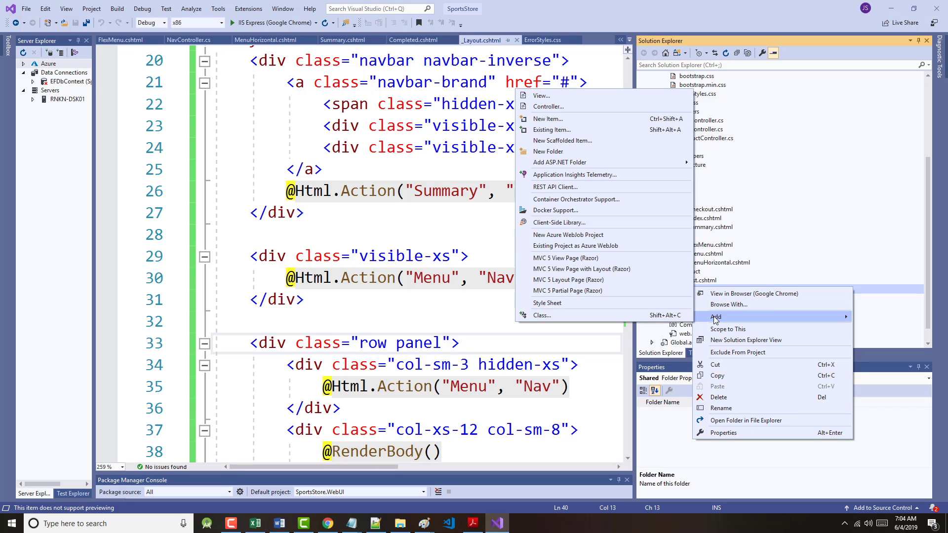
{"action": "mouse_move", "coordinate": [547, 151]}
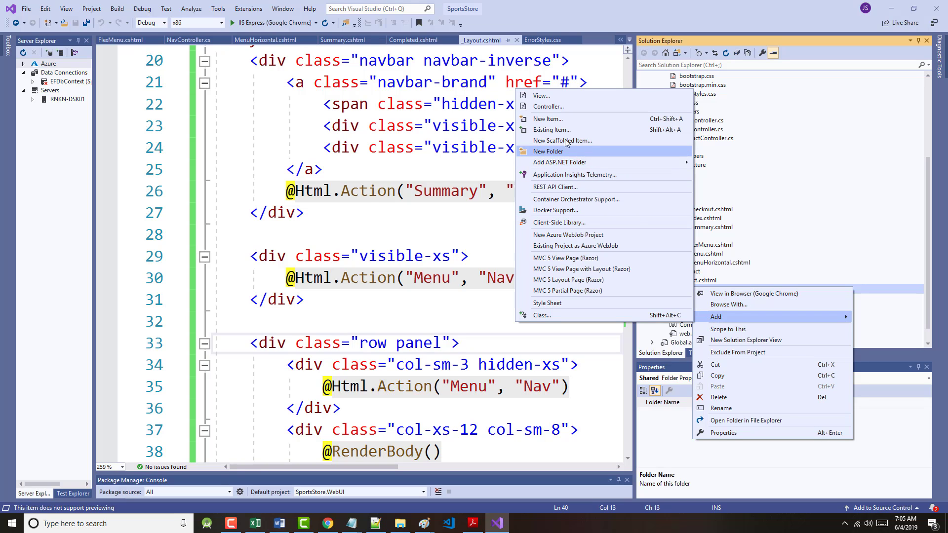
Step: Bring up the Add New Item dialog for the Views/Shared folder of SportsStore.WebUI
{"action": "left_click", "coordinate": [546, 118]}
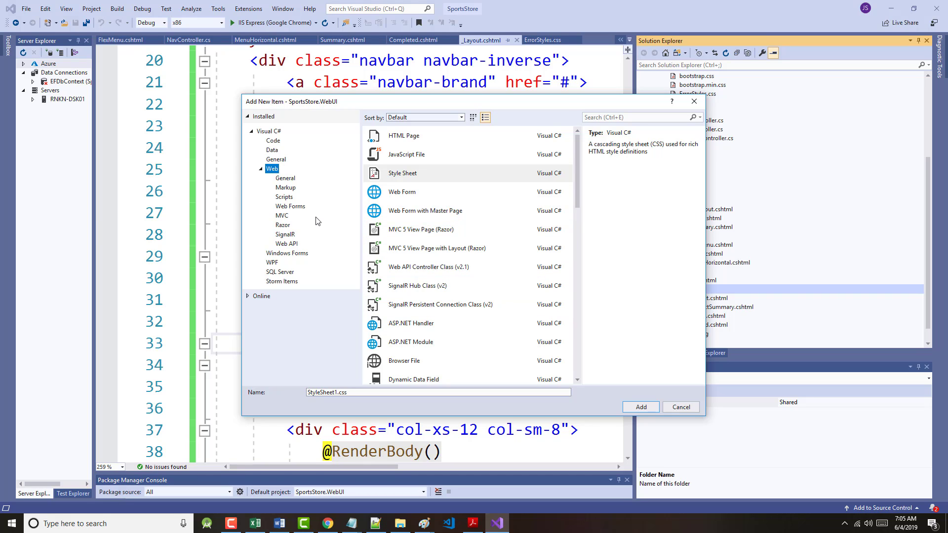
Step: Browse the Web template categories down to the Razor item types
{"action": "left_click", "coordinate": [285, 178]}
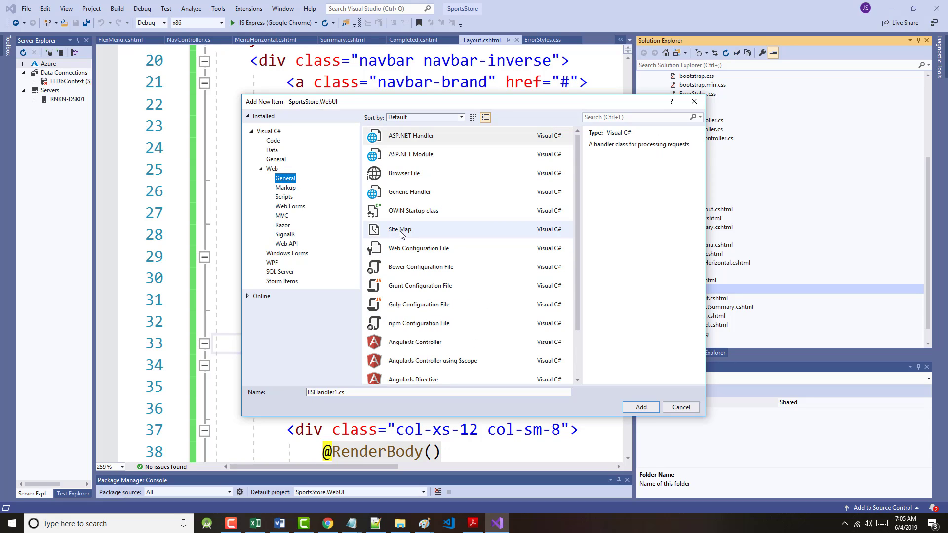
{"action": "left_click", "coordinate": [284, 188]}
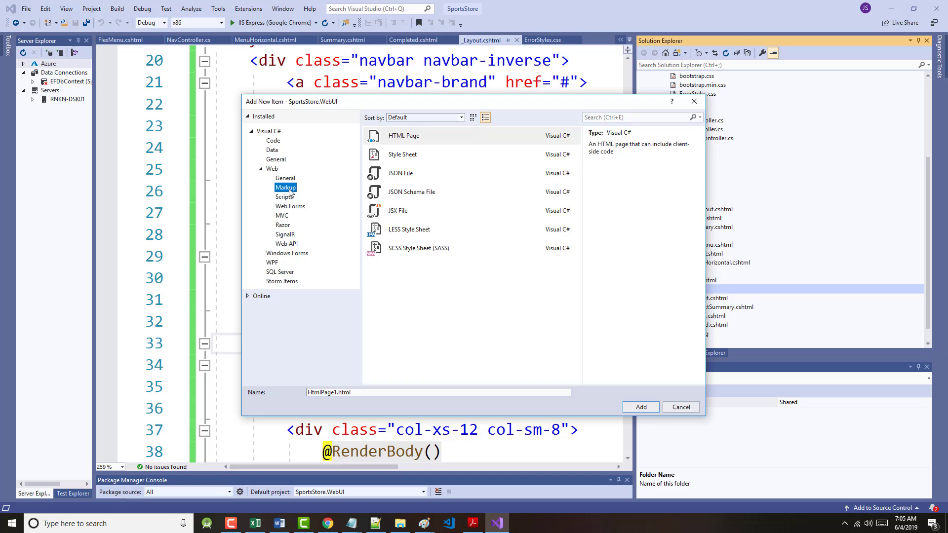
{"action": "mouse_move", "coordinate": [287, 207]}
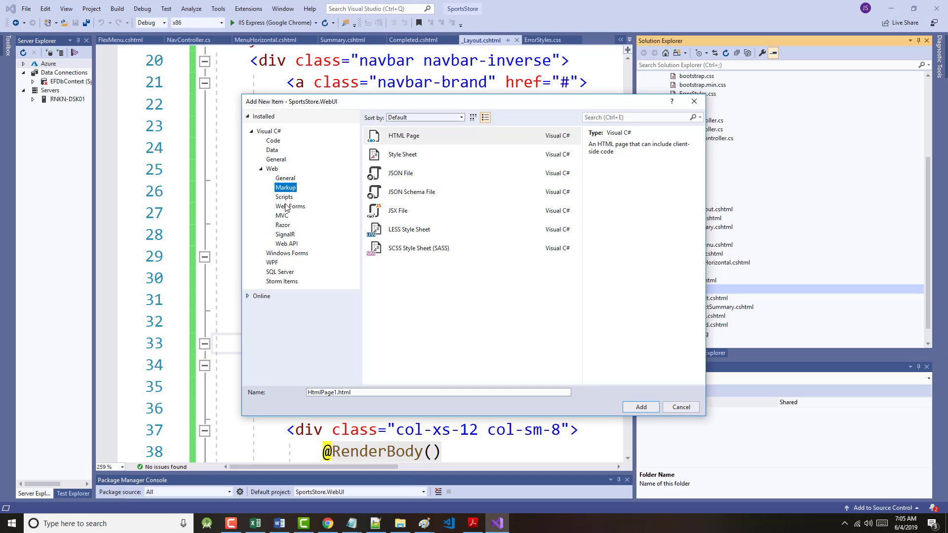
{"action": "left_click", "coordinate": [284, 197]}
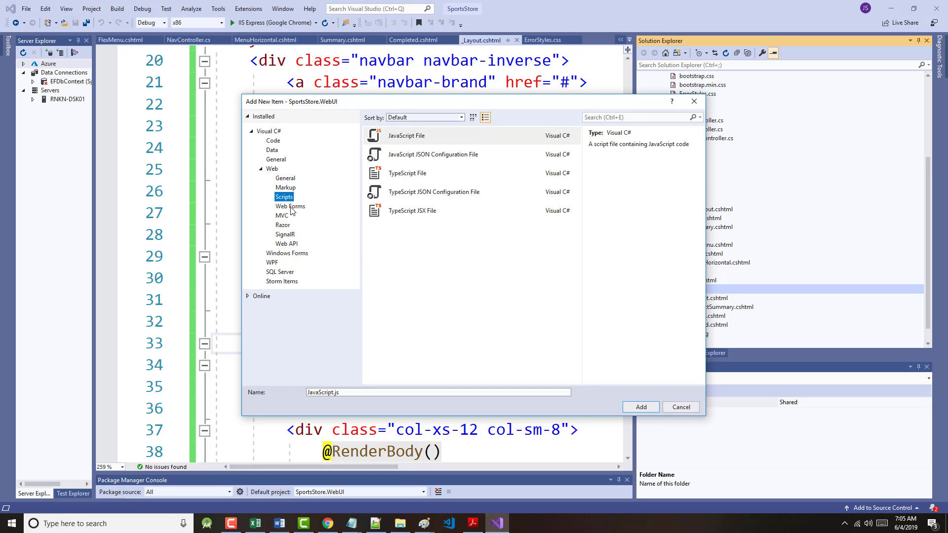
{"action": "left_click", "coordinate": [290, 206]}
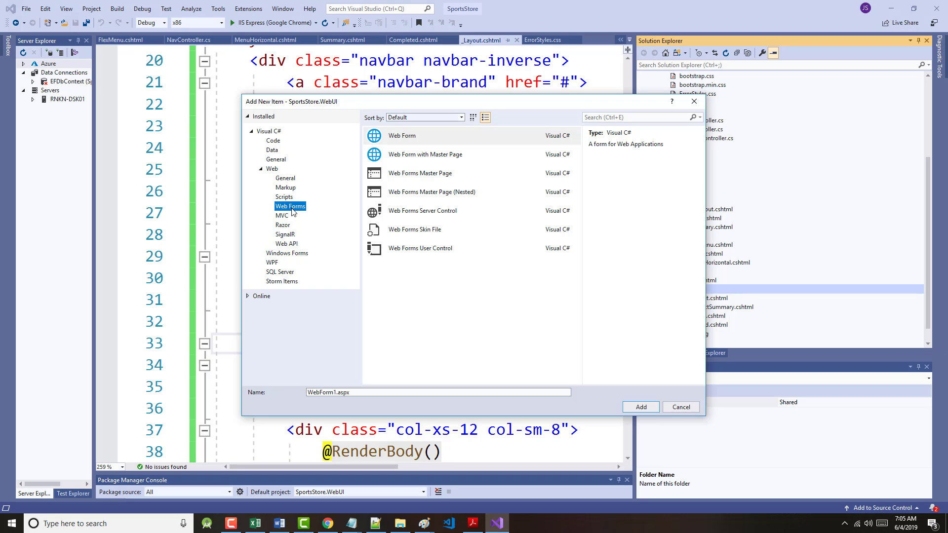
{"action": "left_click", "coordinate": [280, 215]}
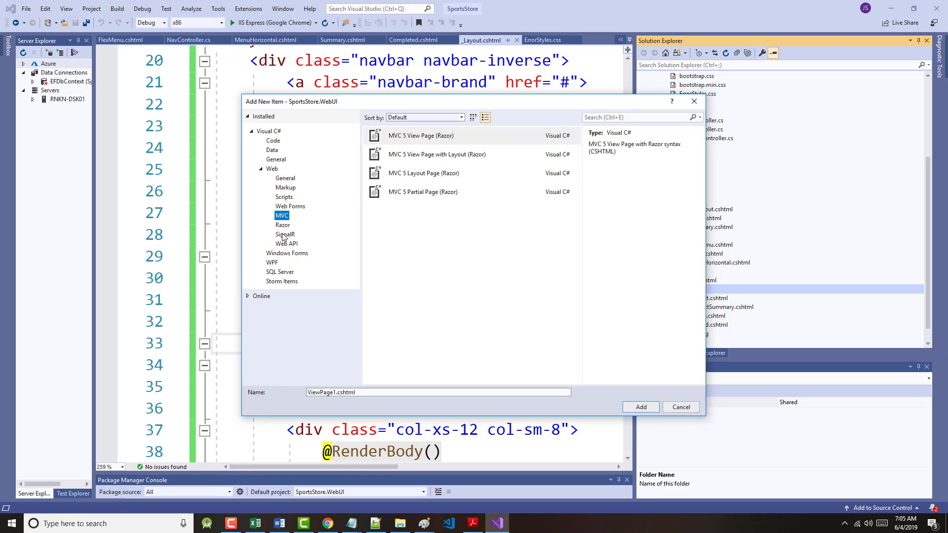
{"action": "left_click", "coordinate": [282, 225]}
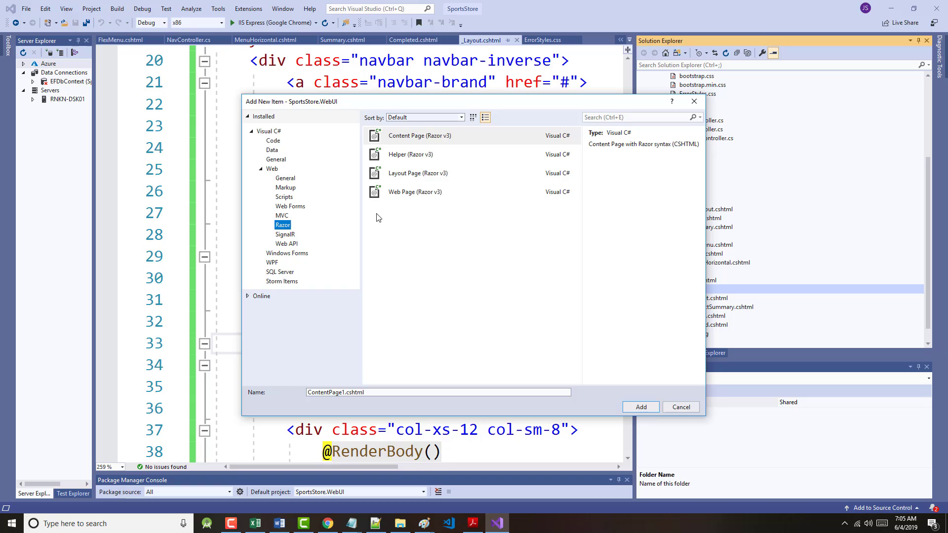
{"action": "mouse_move", "coordinate": [399, 181]}
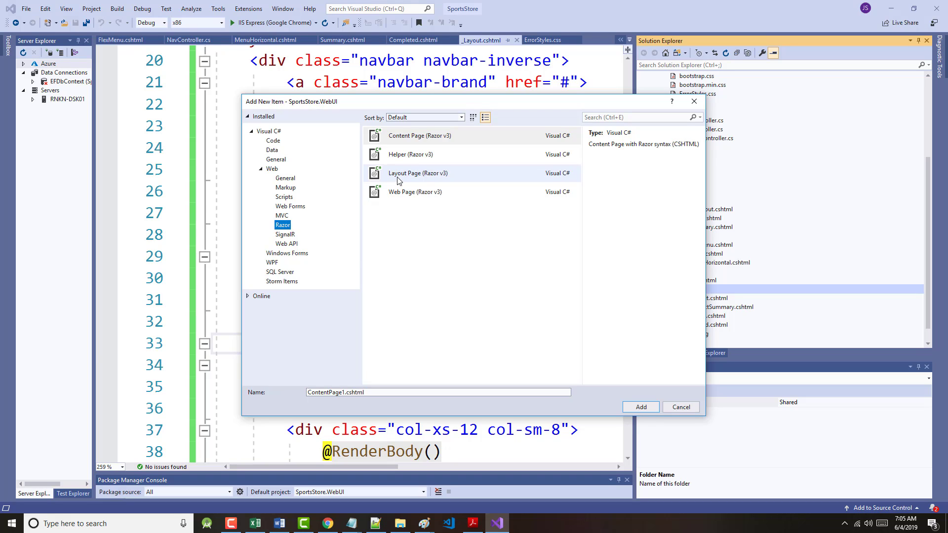
{"action": "mouse_move", "coordinate": [417, 174]}
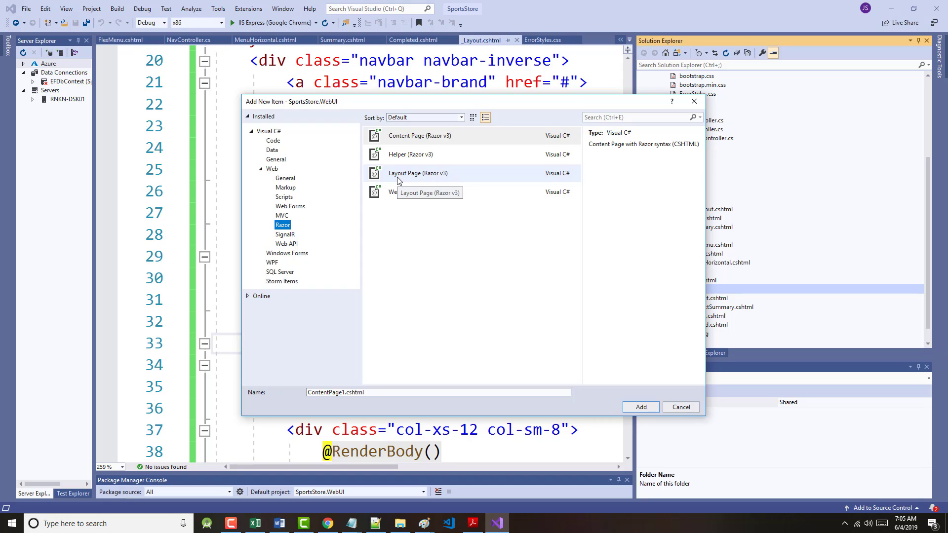
Step: Choose Layout Page (Razor v3) and name it _Layout.Mobile.cshtml
{"action": "left_click", "coordinate": [417, 172]}
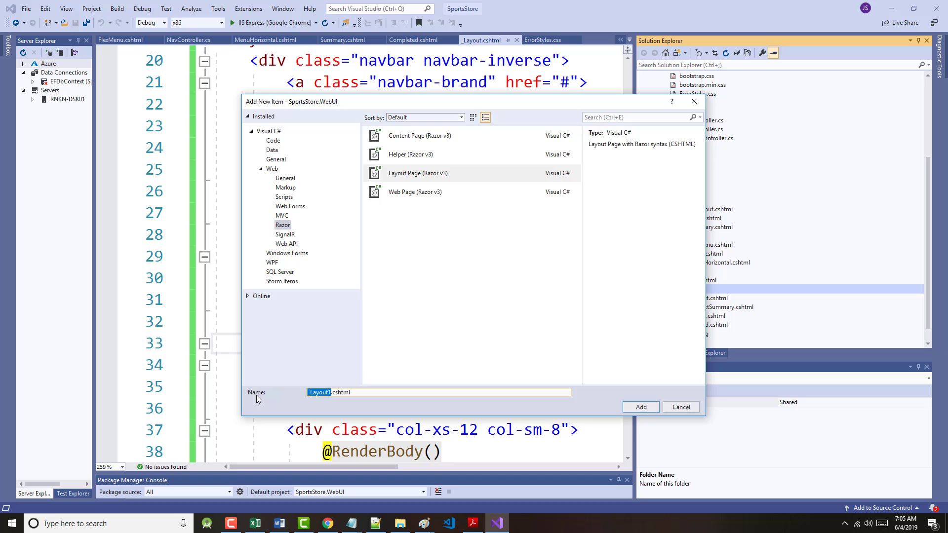
{"action": "mouse_move", "coordinate": [258, 398]}
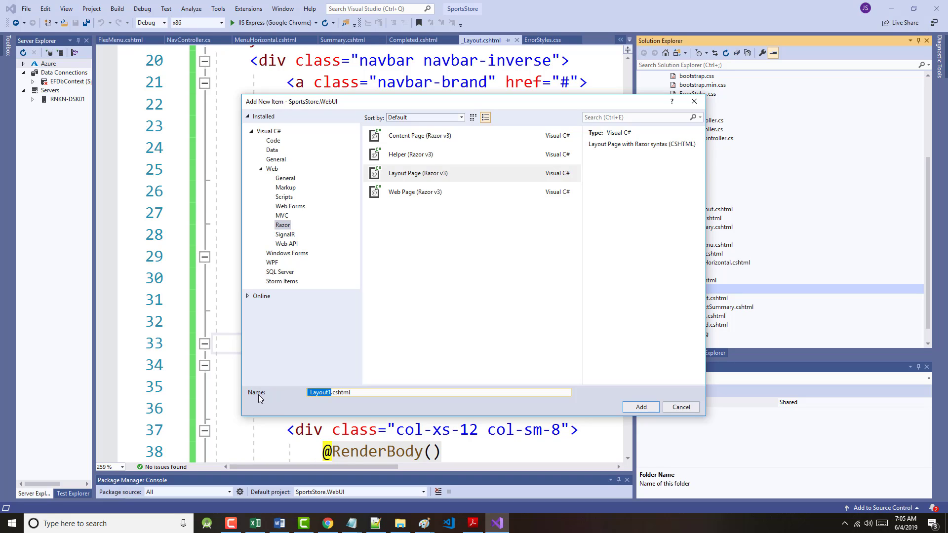
{"action": "type", "text": "_La"}
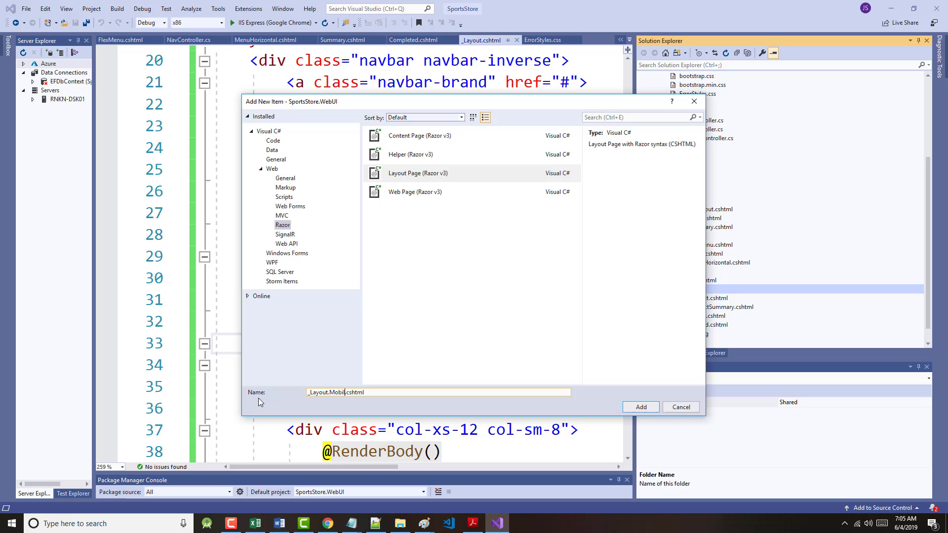
{"action": "type", "text": "e."}
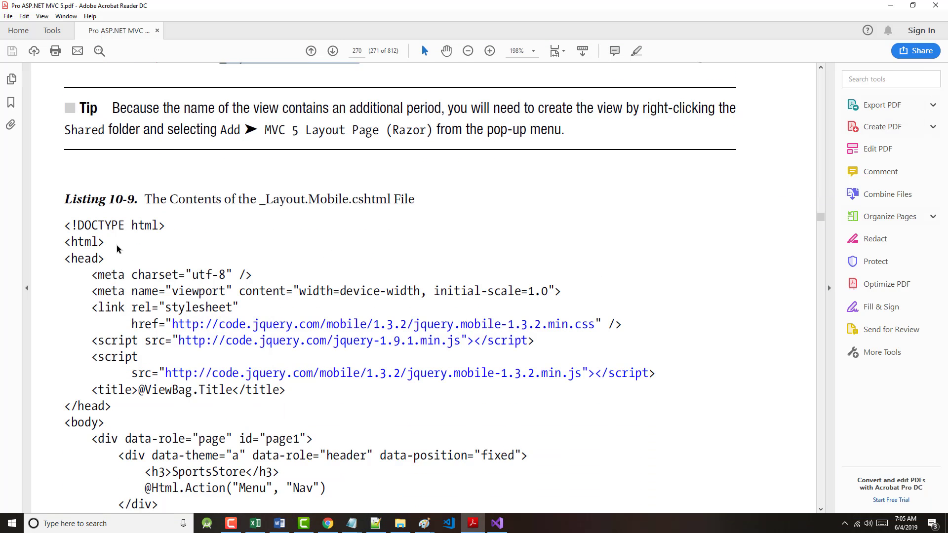
Step: Copy the selected Listing 10-9 code for _Layout.Mobile.cshtml from the book
{"action": "scroll", "scroll_direction": "down", "scroll_amount": 3}
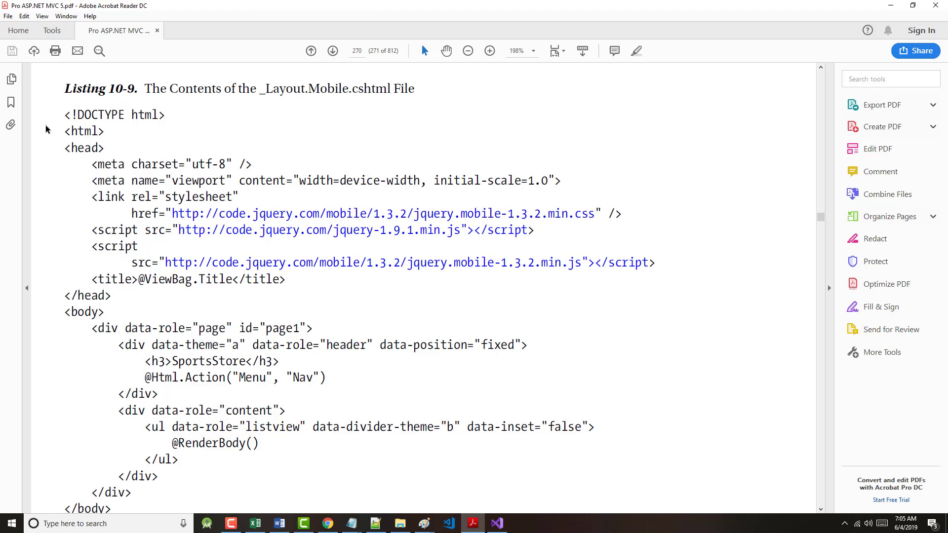
{"action": "scroll", "scroll_direction": "down", "scroll_amount": 3}
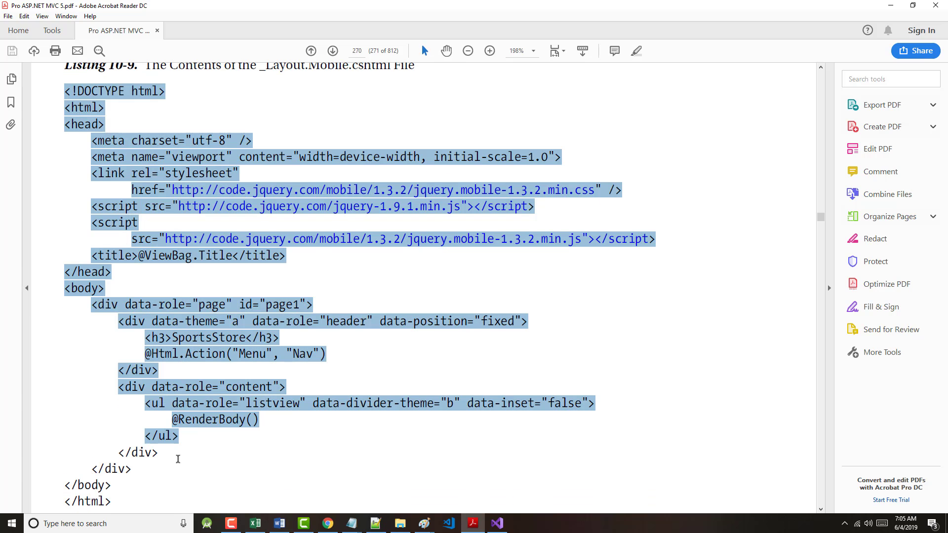
{"action": "right_click", "coordinate": [225, 265]}
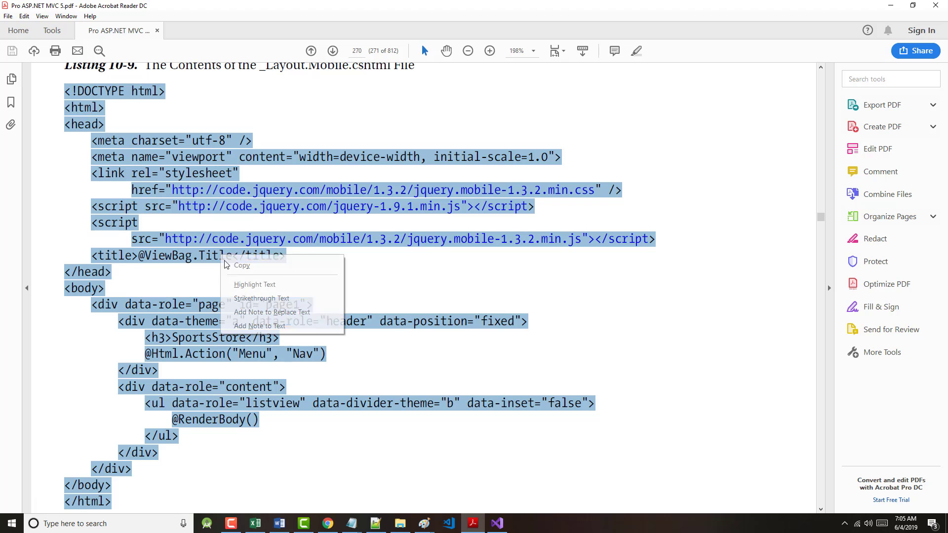
{"action": "left_click", "coordinate": [336, 472]}
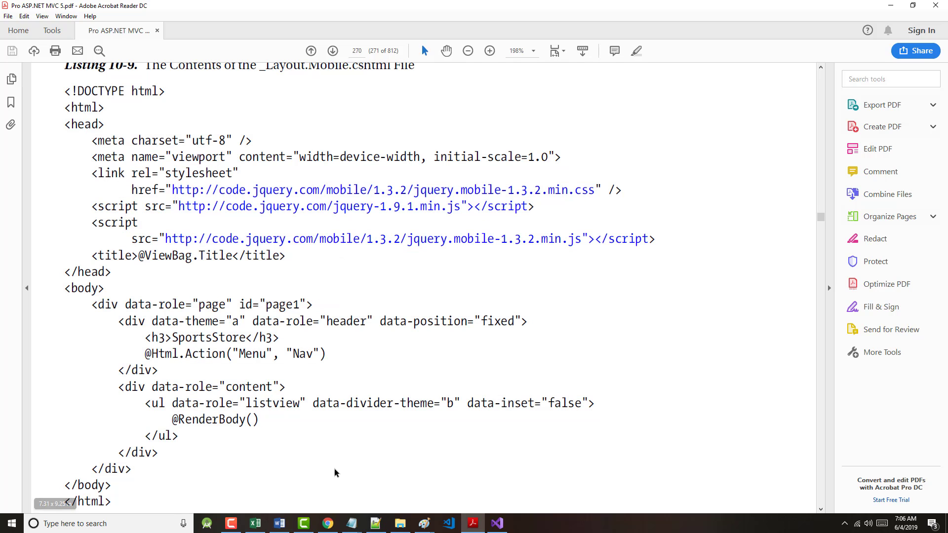
{"action": "mouse_move", "coordinate": [347, 451]}
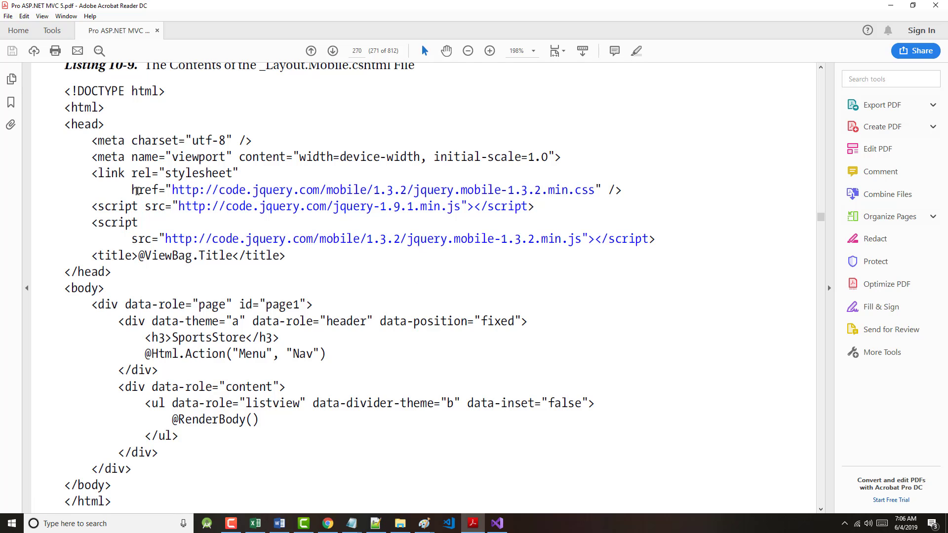
{"action": "mouse_move", "coordinate": [562, 190]}
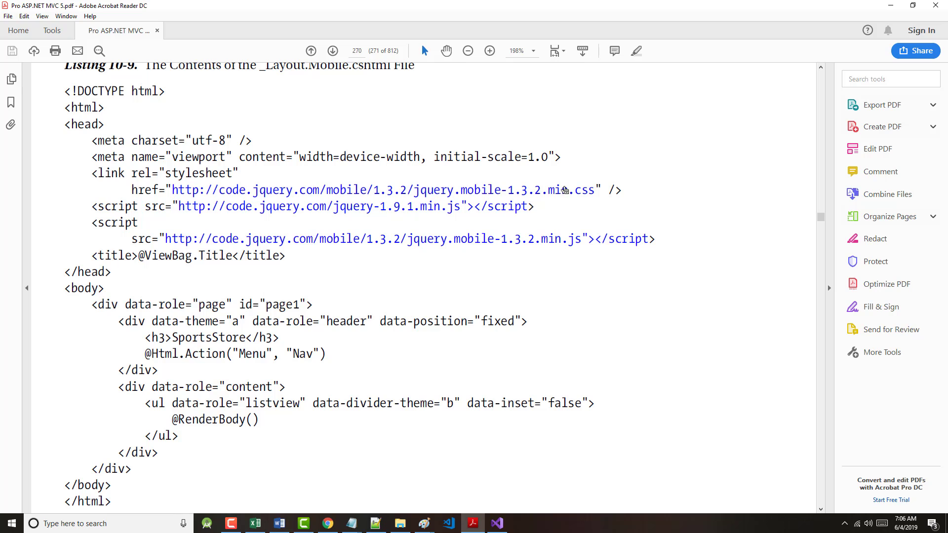
{"action": "mouse_move", "coordinate": [236, 217]}
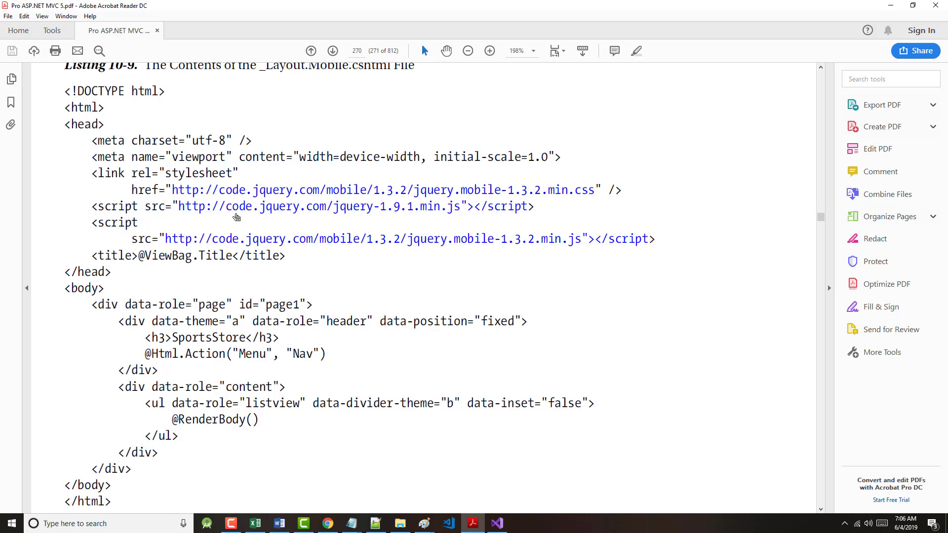
{"action": "mouse_move", "coordinate": [243, 273]}
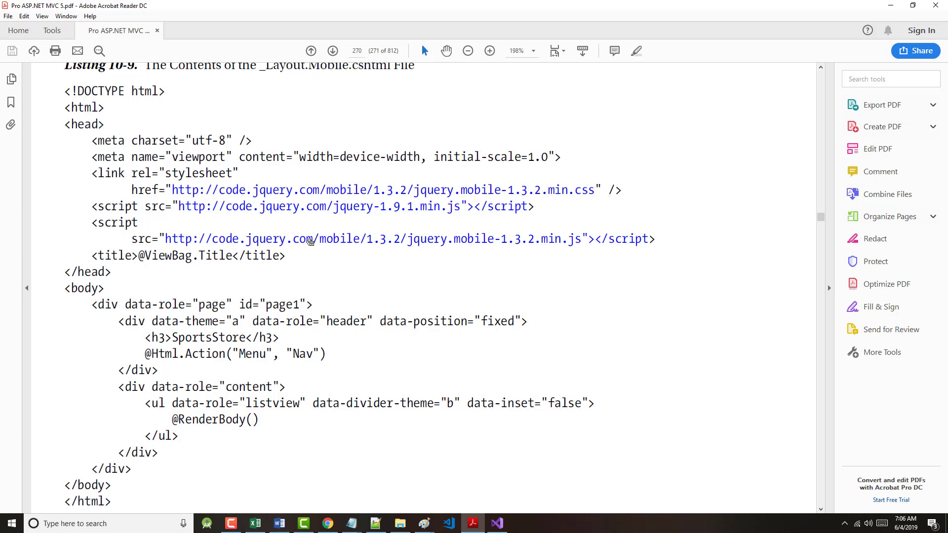
Step: Read through the rest of Listing 10-9 and switch back to the SportsStore project in Visual Studio
{"action": "scroll", "scroll_direction": "down", "scroll_amount": 3}
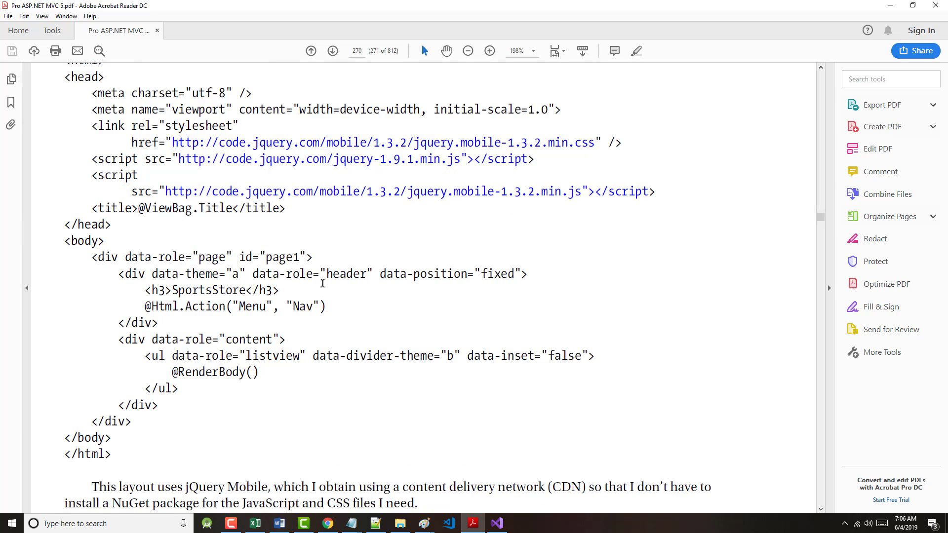
{"action": "scroll", "scroll_direction": "down", "scroll_amount": 3}
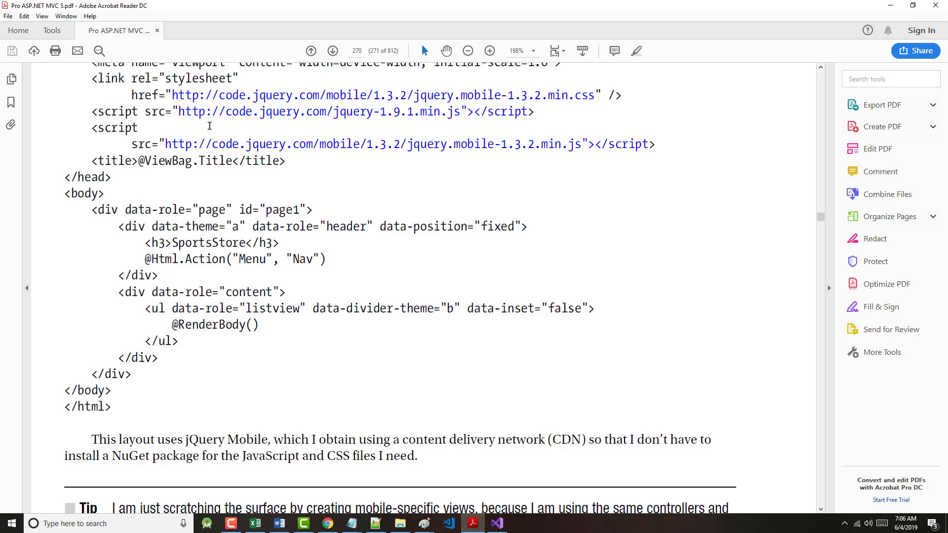
{"action": "left_click", "coordinate": [119, 439]}
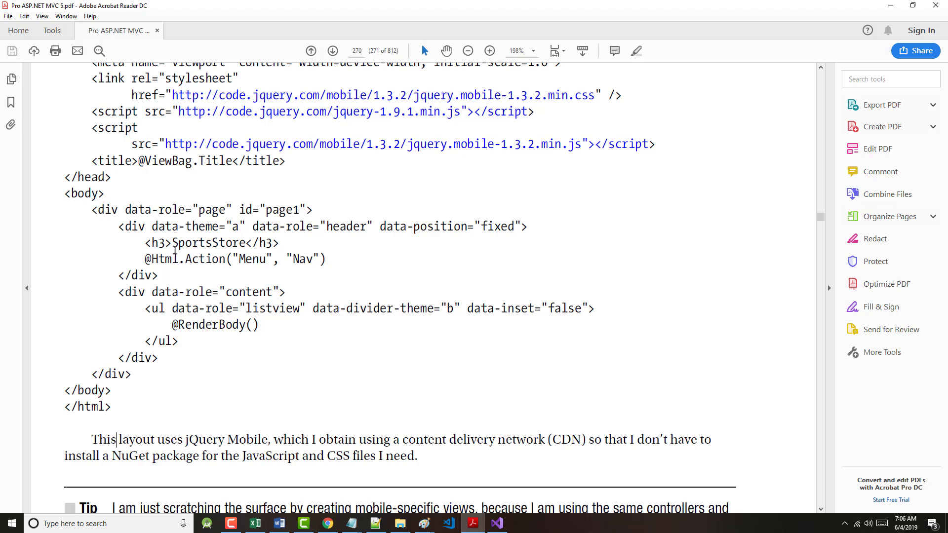
{"action": "scroll", "scroll_direction": "down", "scroll_amount": 3}
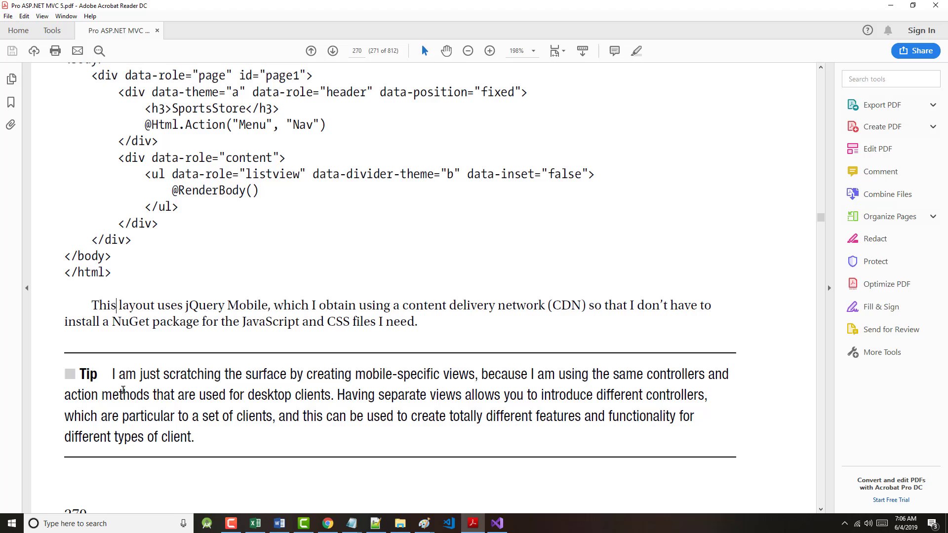
{"action": "scroll", "scroll_direction": "down", "scroll_amount": 3}
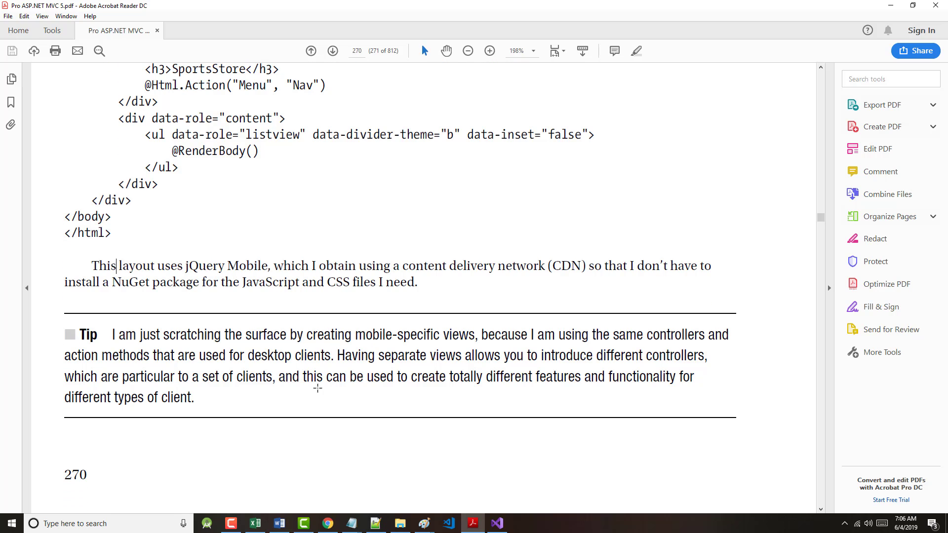
{"action": "scroll", "scroll_direction": "down", "scroll_amount": 3}
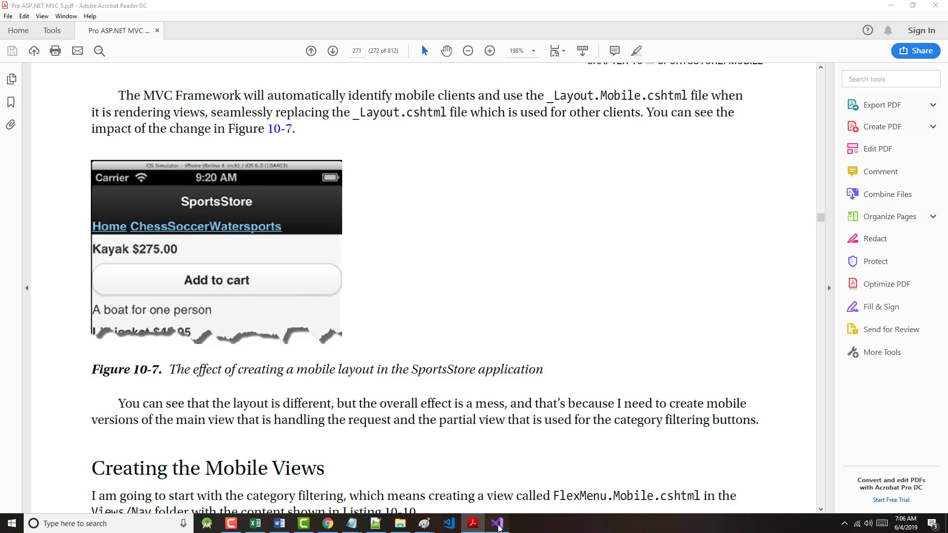
{"action": "left_click", "coordinate": [496, 524]}
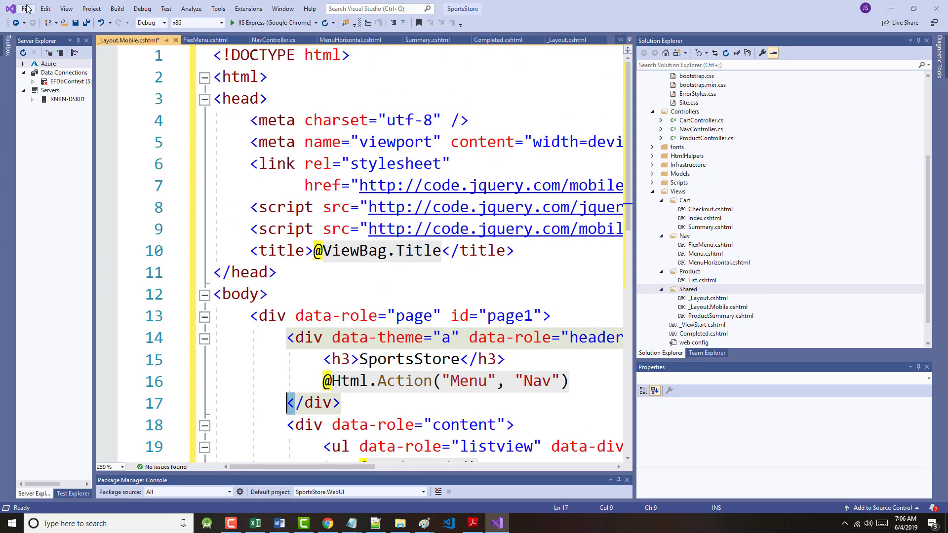
Step: Save _Layout.Mobile.cshtml and return to the book PDF
{"action": "left_click", "coordinate": [26, 8]}
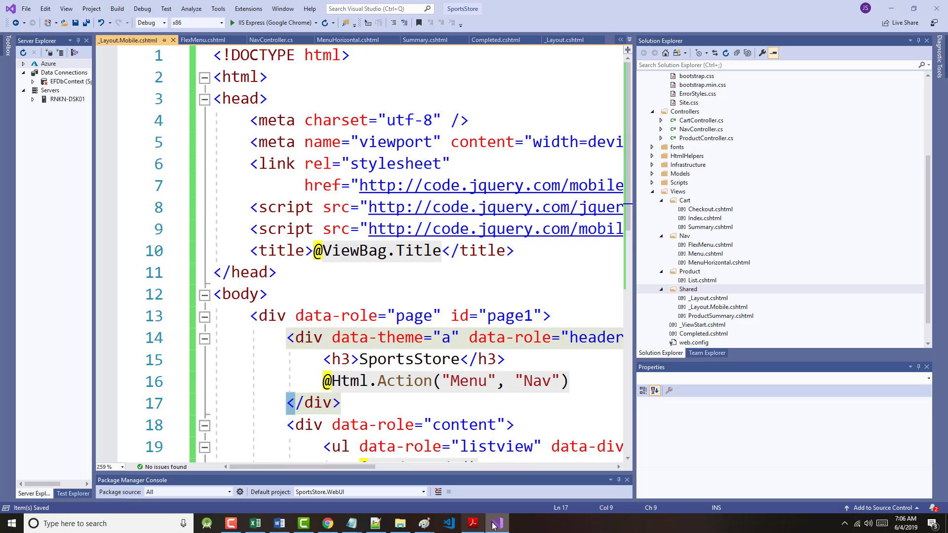
{"action": "left_click", "coordinate": [473, 523]}
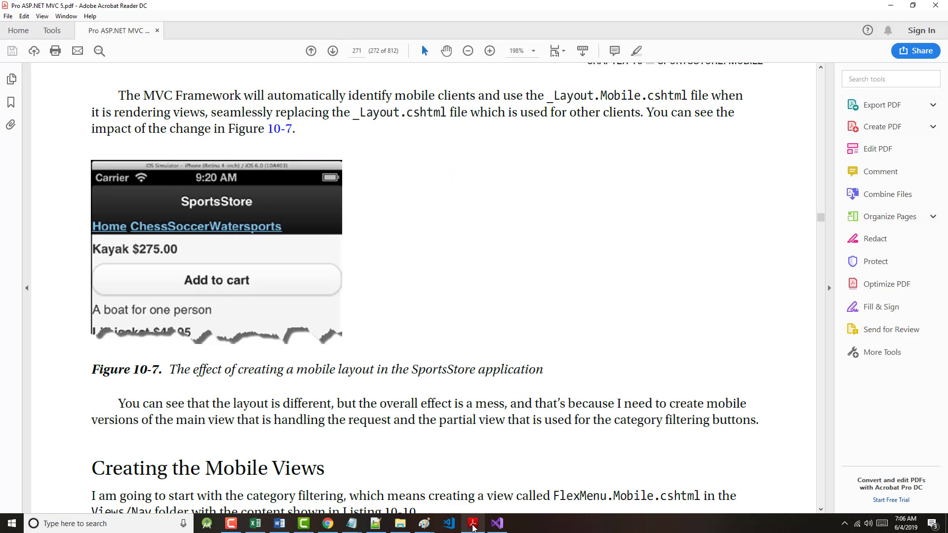
{"action": "mouse_move", "coordinate": [229, 219]}
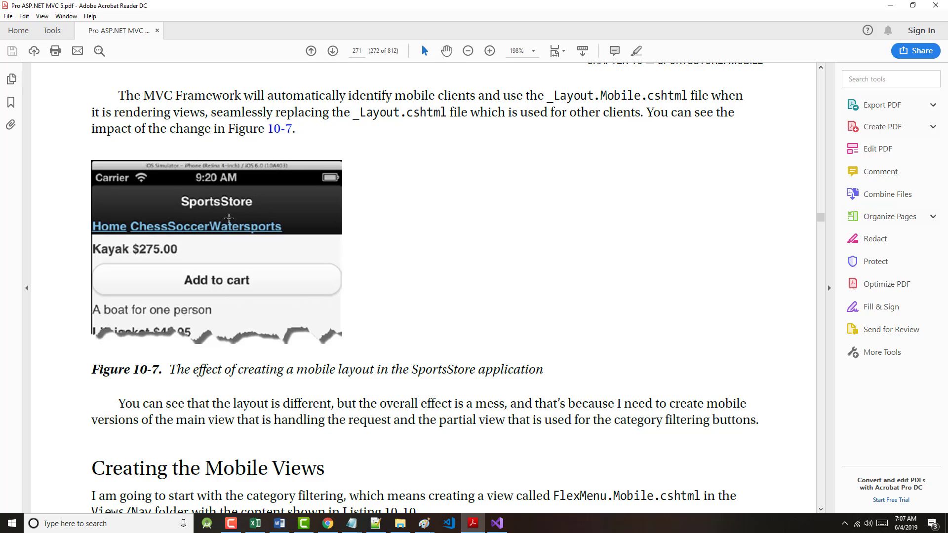
{"action": "mouse_move", "coordinate": [540, 104]}
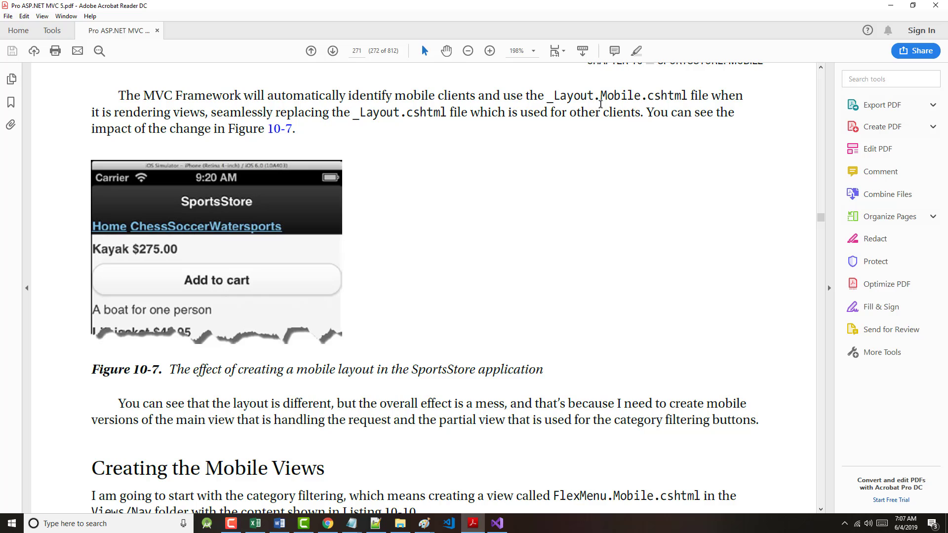
{"action": "mouse_move", "coordinate": [710, 102]}
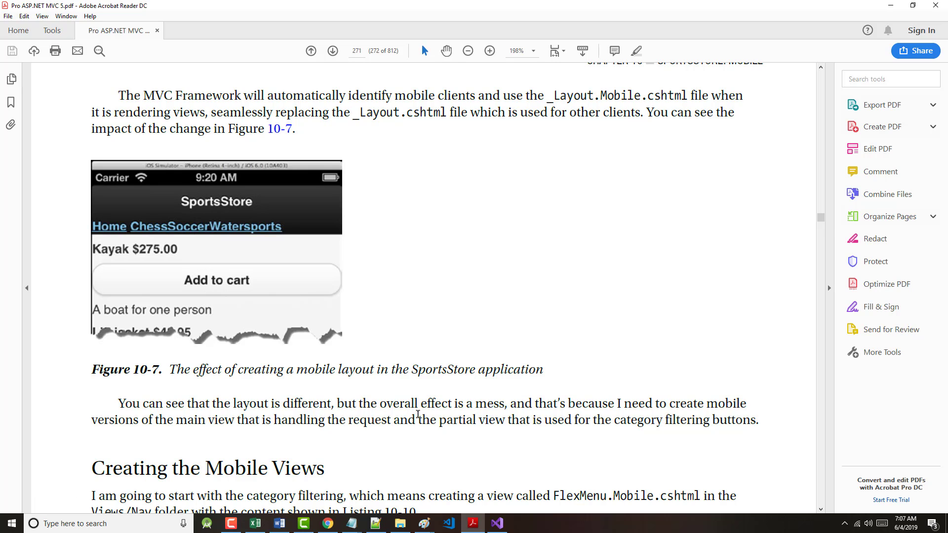
Step: Read down to the Creating the Mobile Views section and Listing 10-10, then switch back to Visual Studio
{"action": "scroll", "scroll_direction": "down", "scroll_amount": 3}
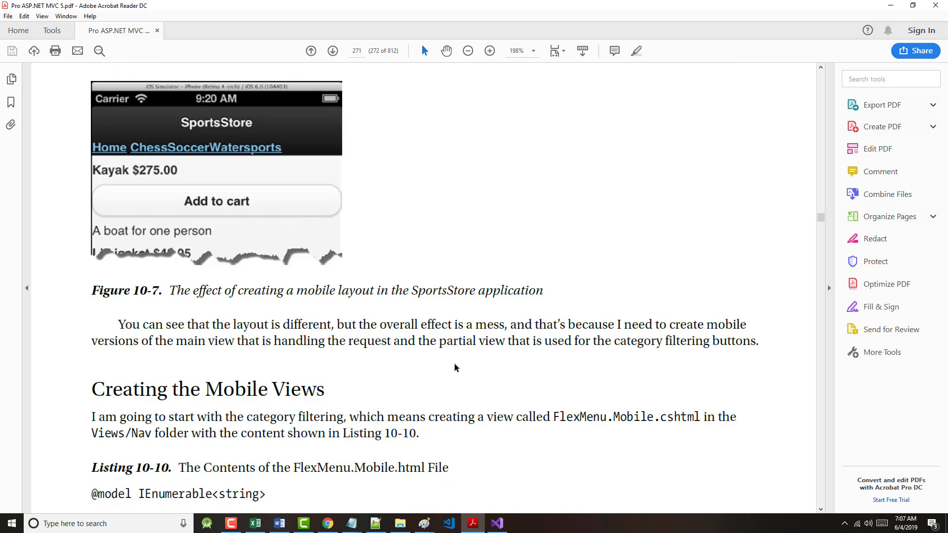
{"action": "scroll", "scroll_direction": "down", "scroll_amount": 3}
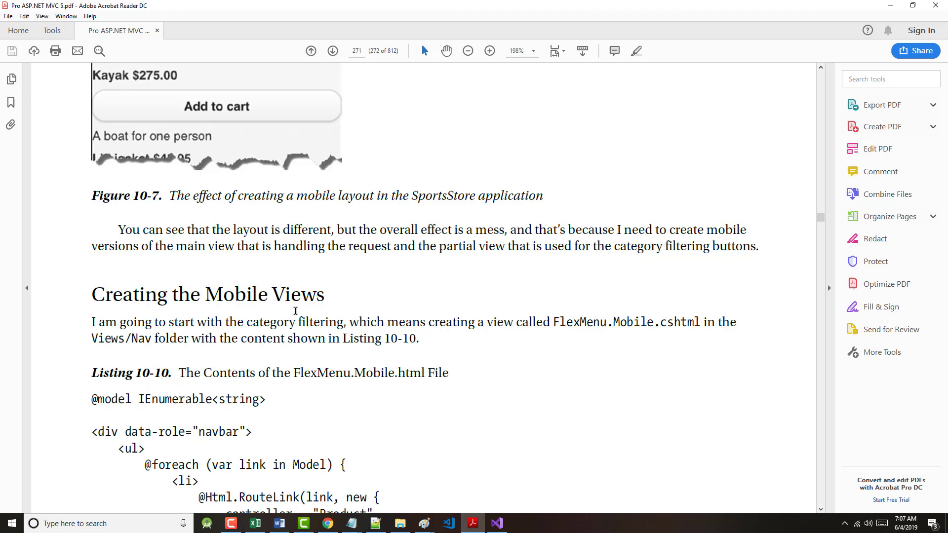
{"action": "mouse_move", "coordinate": [670, 257]}
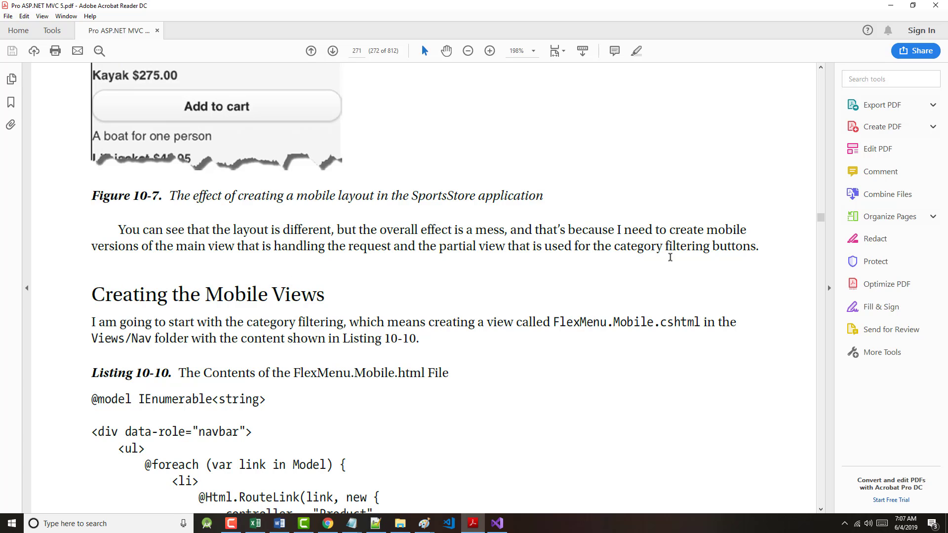
{"action": "mouse_move", "coordinate": [497, 512]}
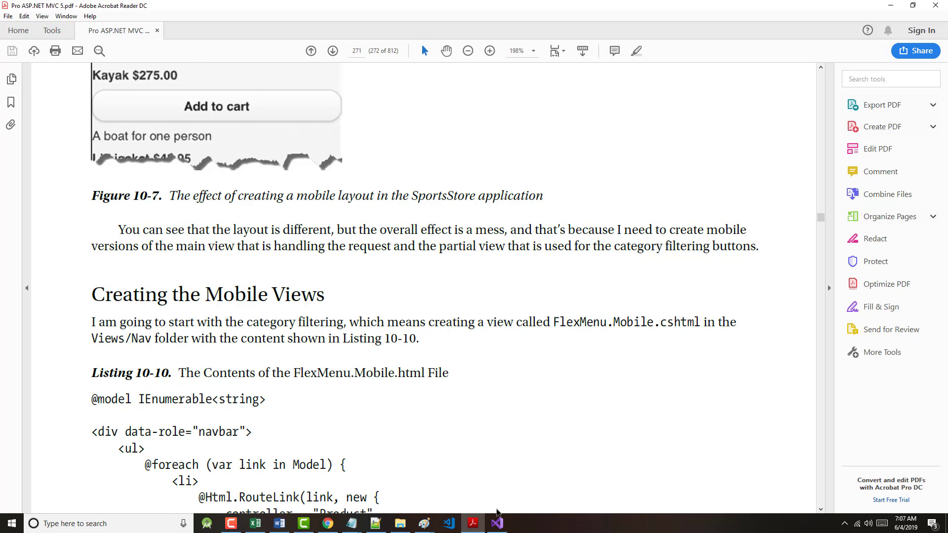
{"action": "left_click", "coordinate": [496, 523]}
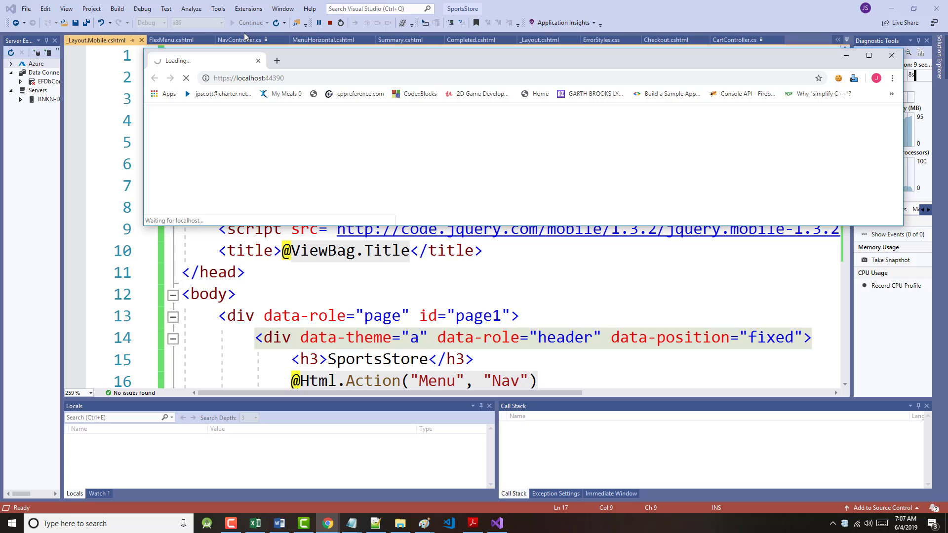
{"action": "mouse_move", "coordinate": [302, 493]}
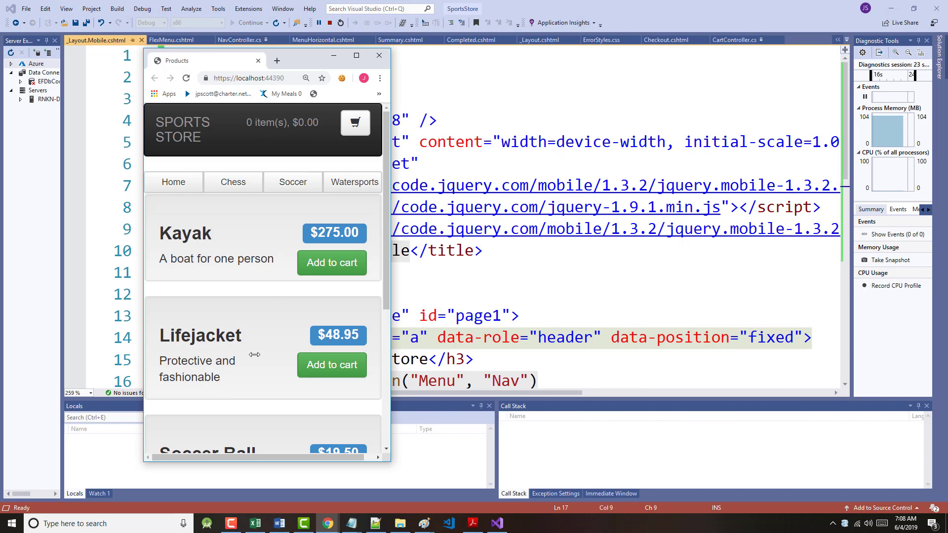
Step: Scroll the running SportsStore product page in Chrome showing Kayak, Lifejacket and Soccer Ball
{"action": "scroll", "scroll_direction": "down", "scroll_amount": 3}
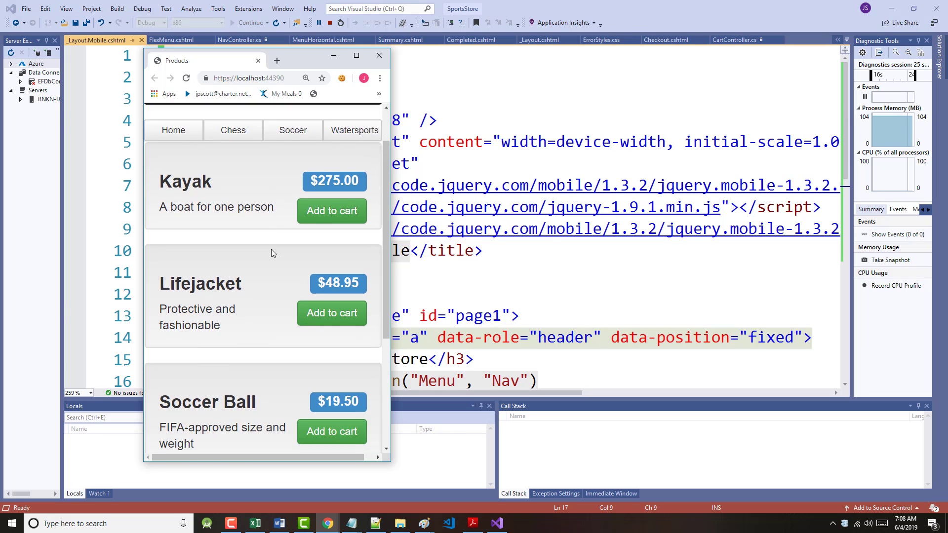